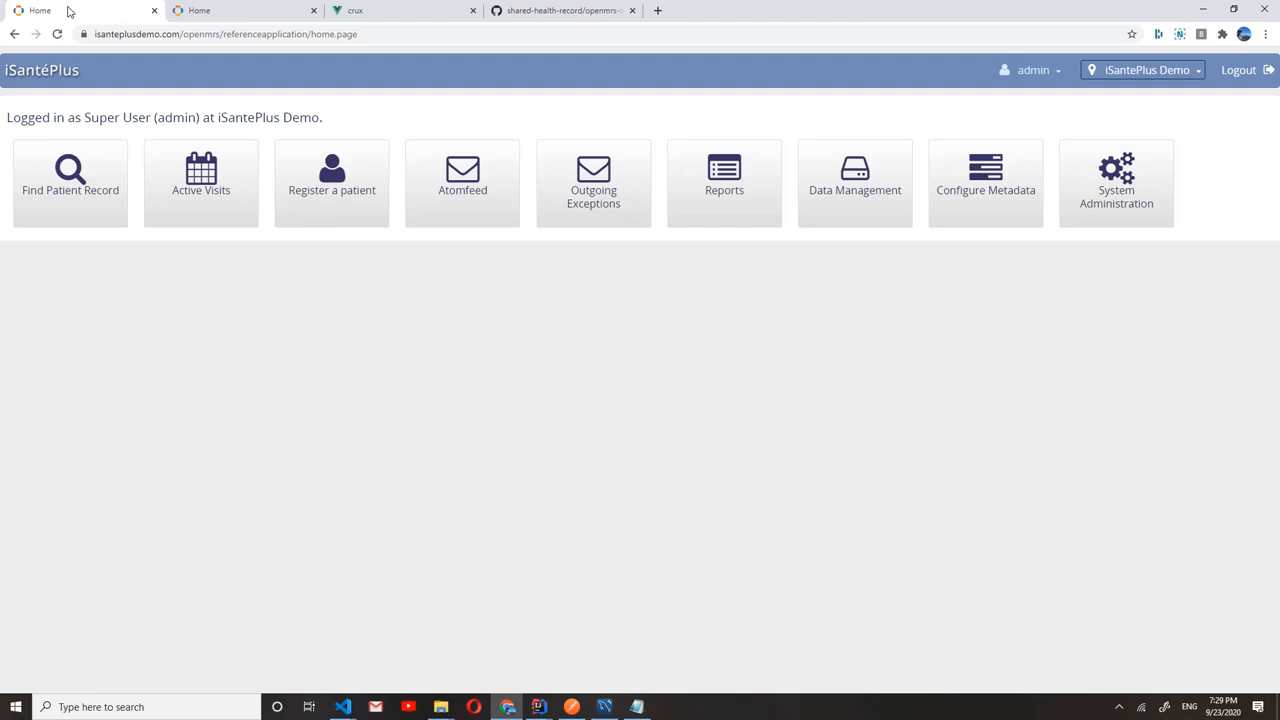
pyautogui.moveTo(331, 183)
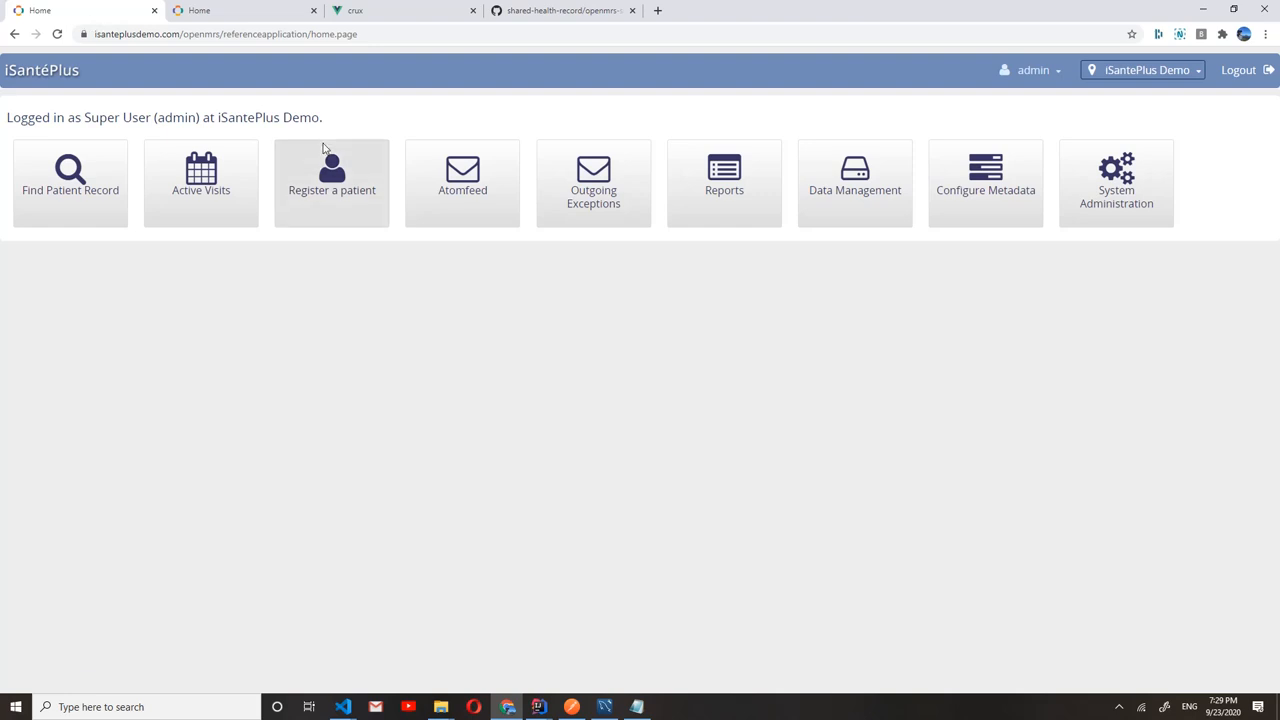
pyautogui.moveTo(397, 118)
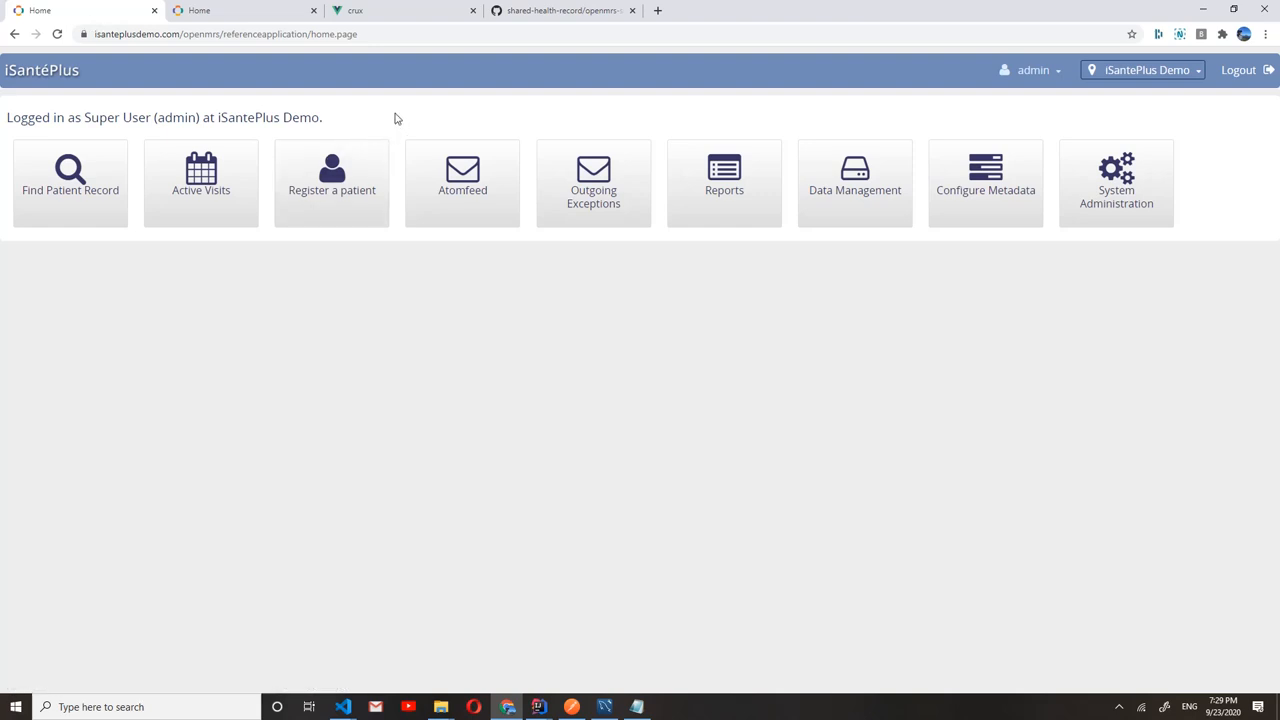
# Step: Open the patient registration form from the 'Register a patient' home tile
pyautogui.click(331, 183)
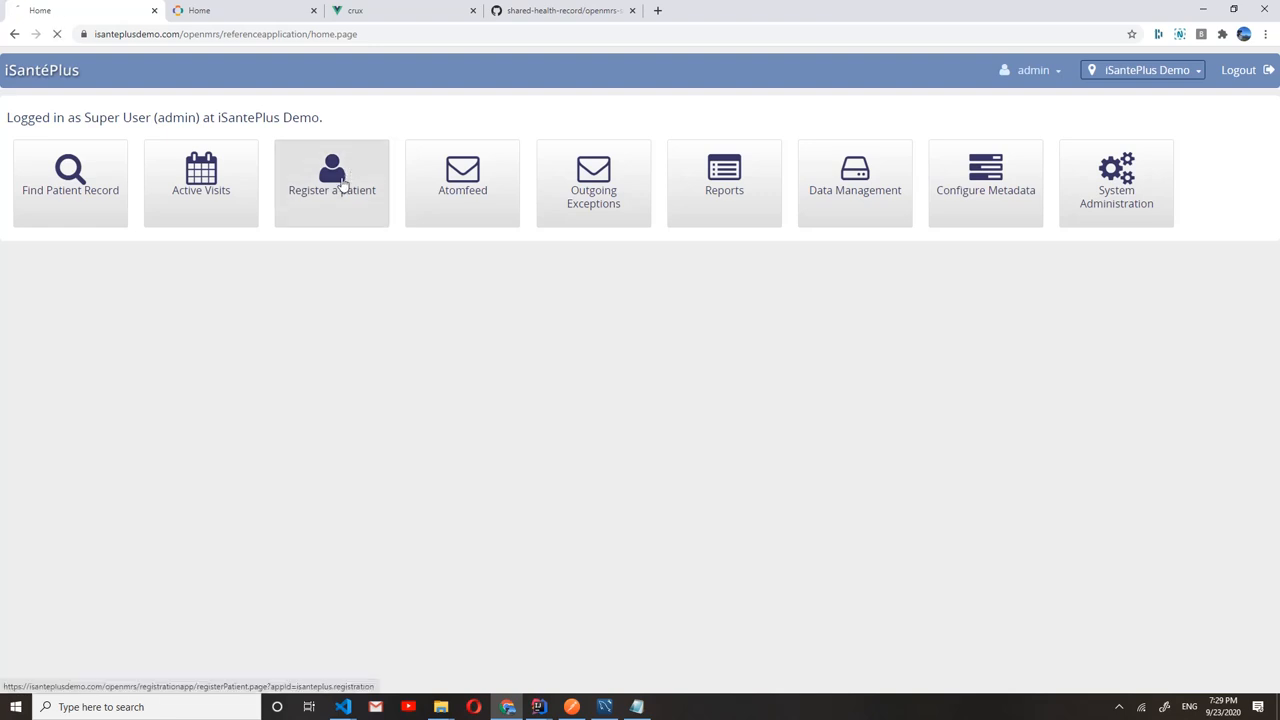
pyautogui.click(331, 183)
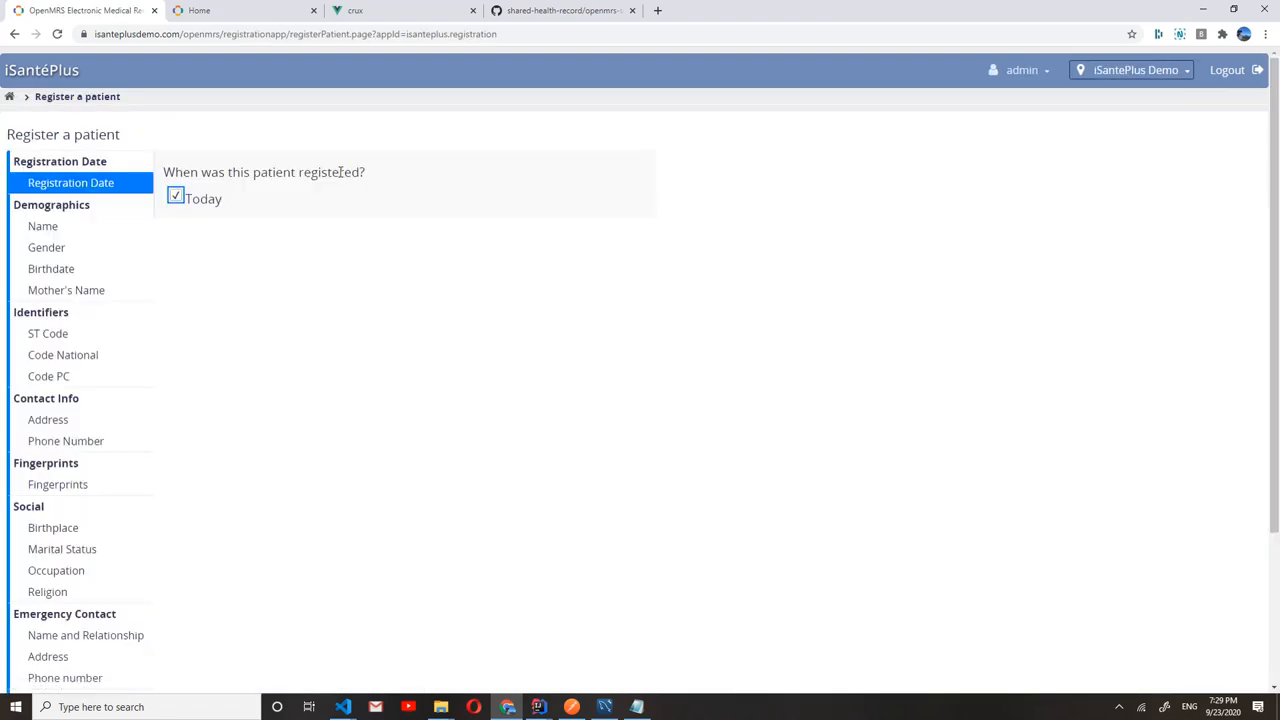
pyautogui.click(43, 226)
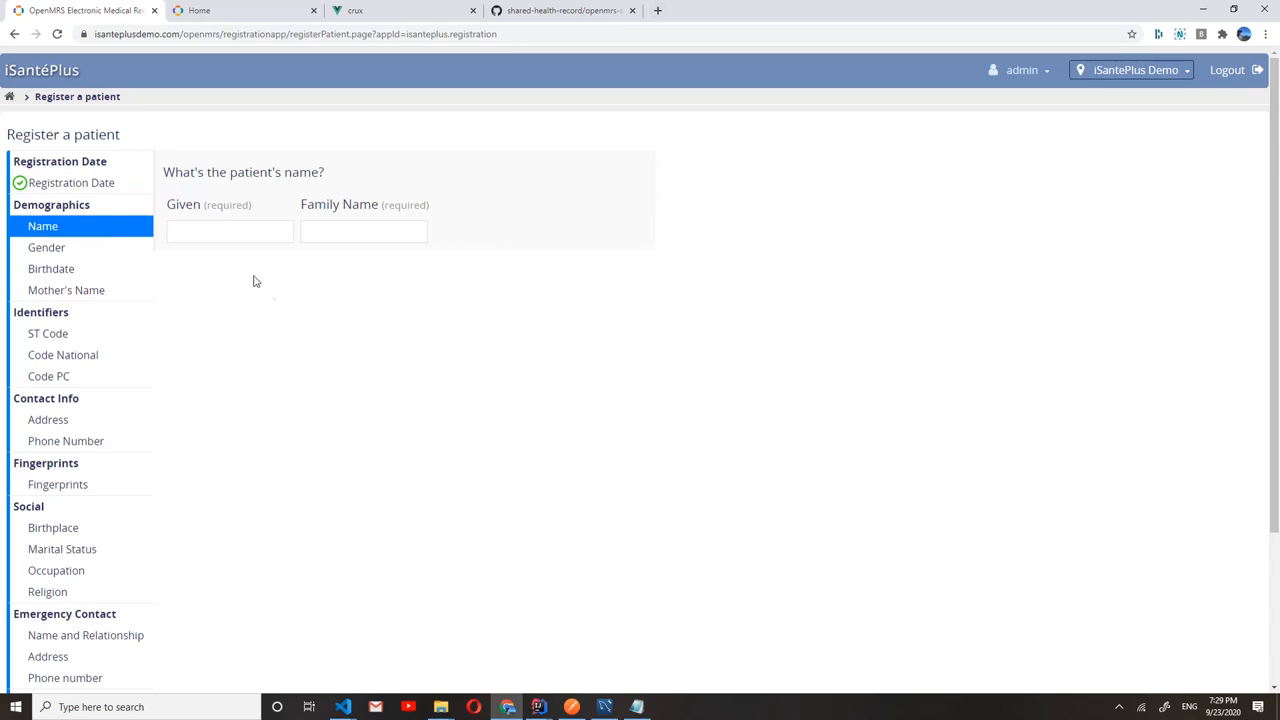
pyautogui.write('Ste')
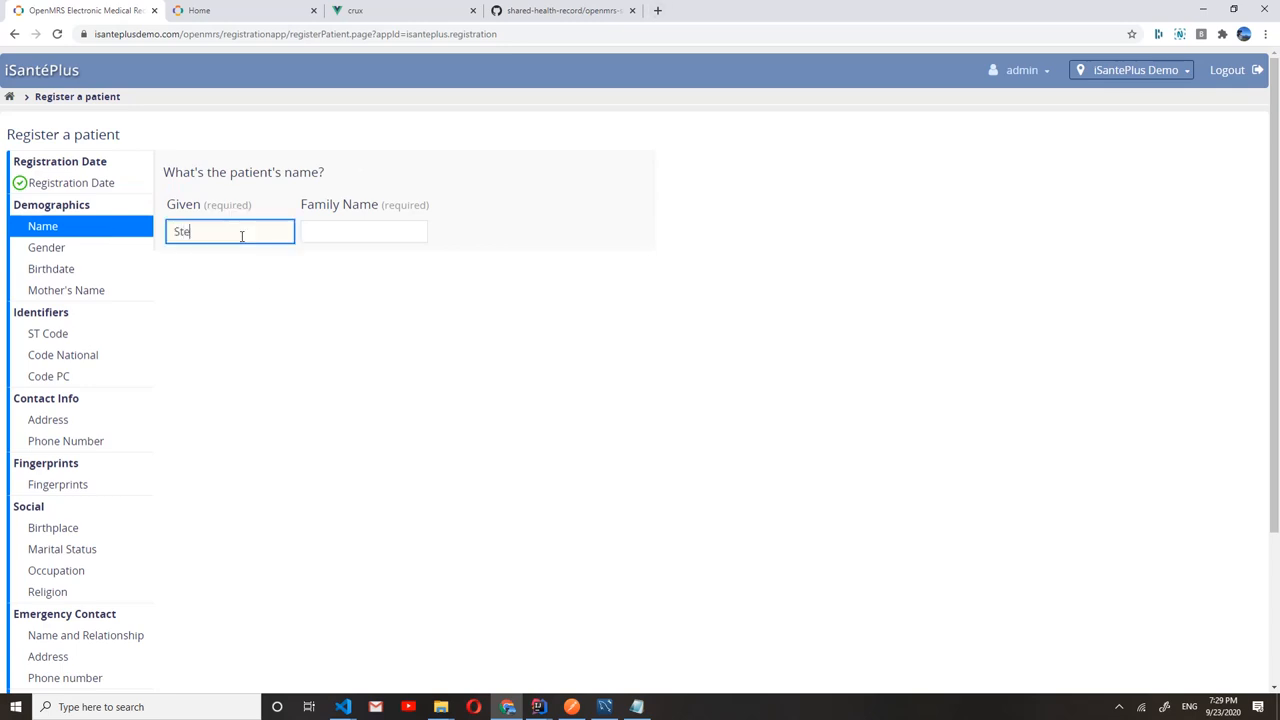
pyautogui.write('phanie')
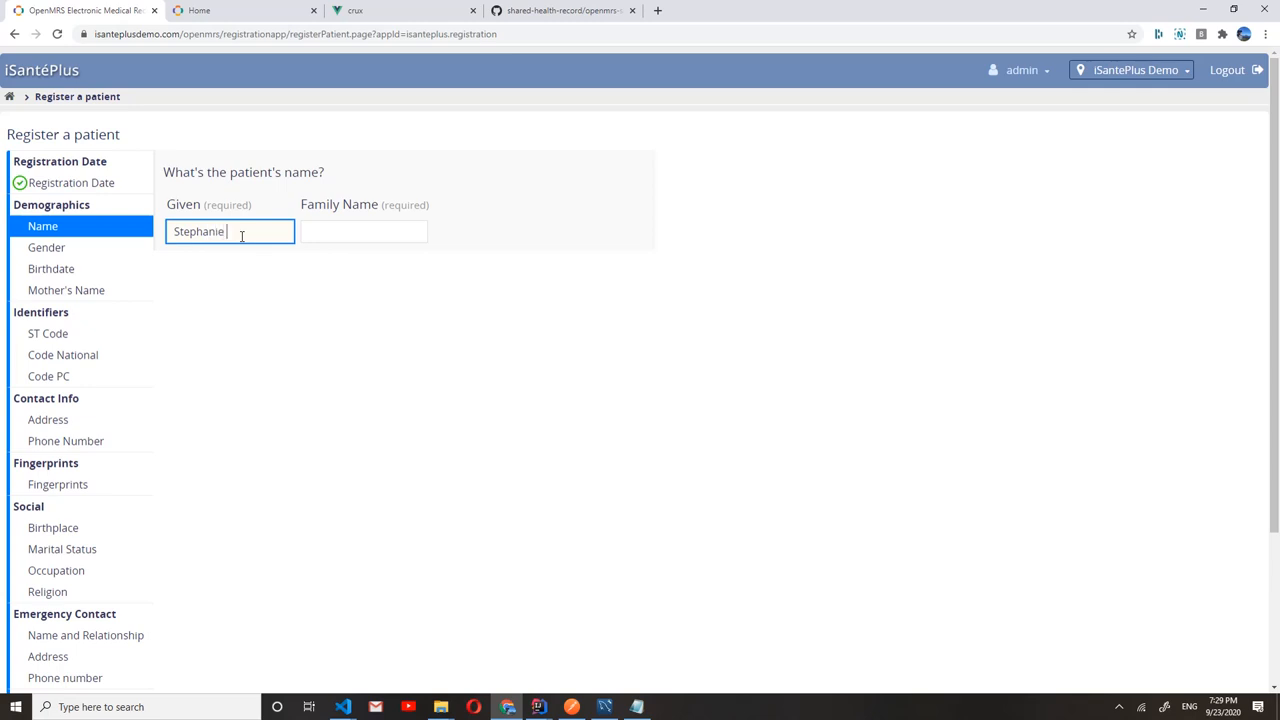
pyautogui.write('La')
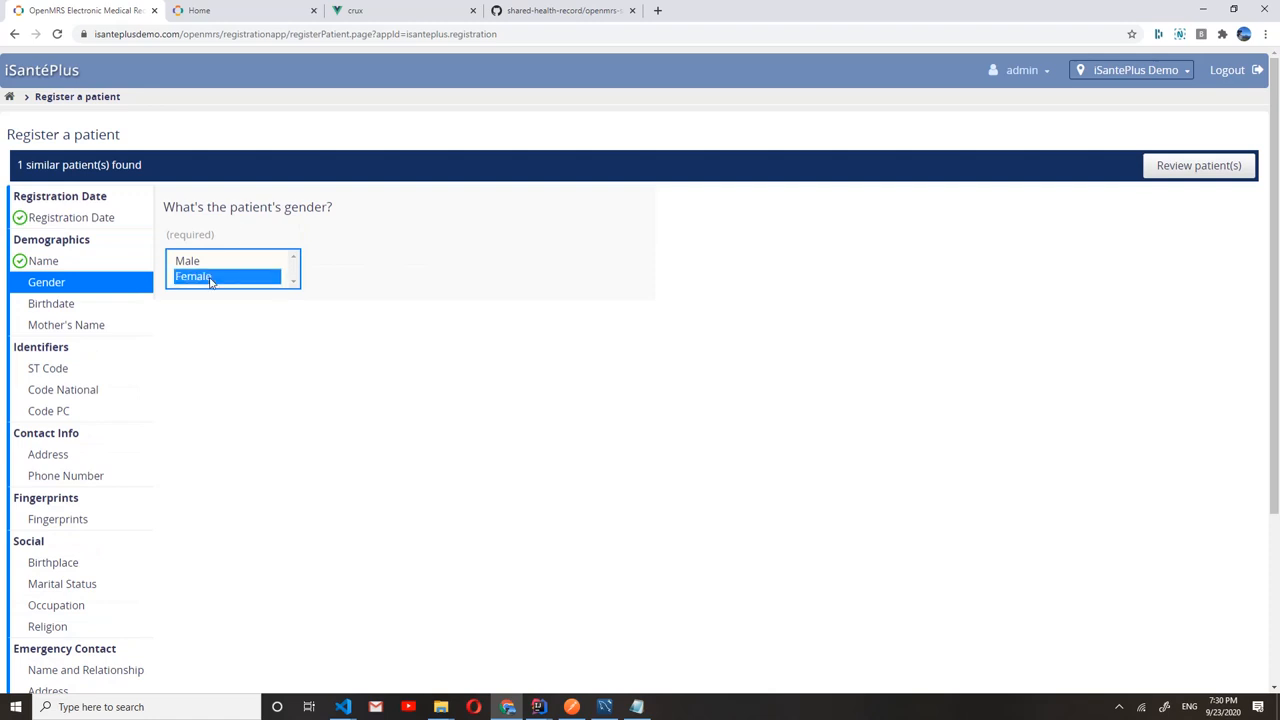
pyautogui.click(193, 276)
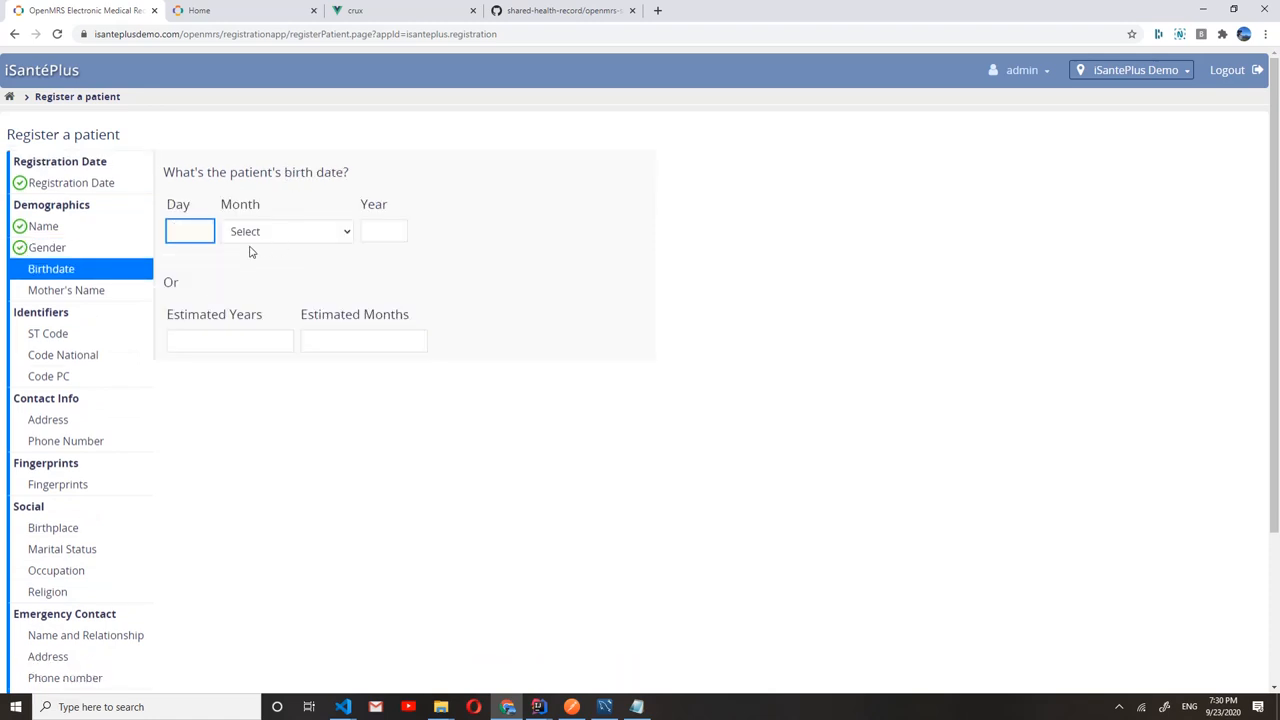
pyautogui.click(189, 231)
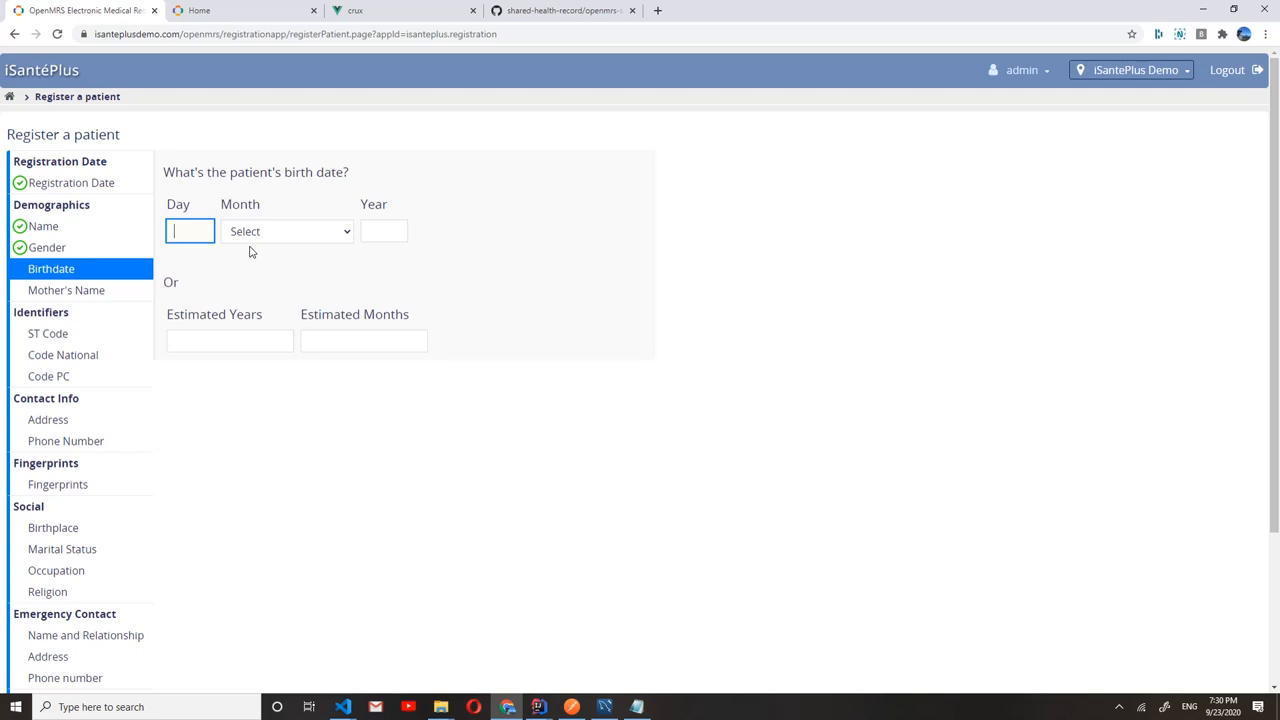
pyautogui.write('11')
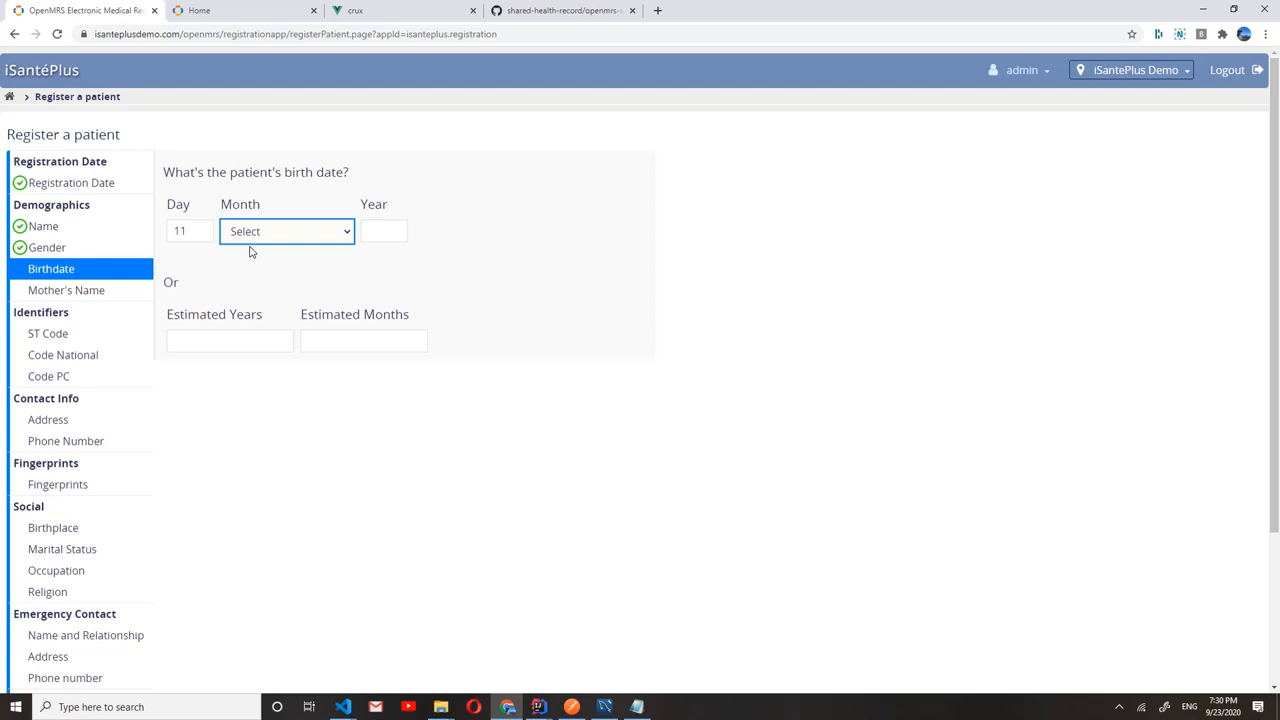
pyautogui.write('198')
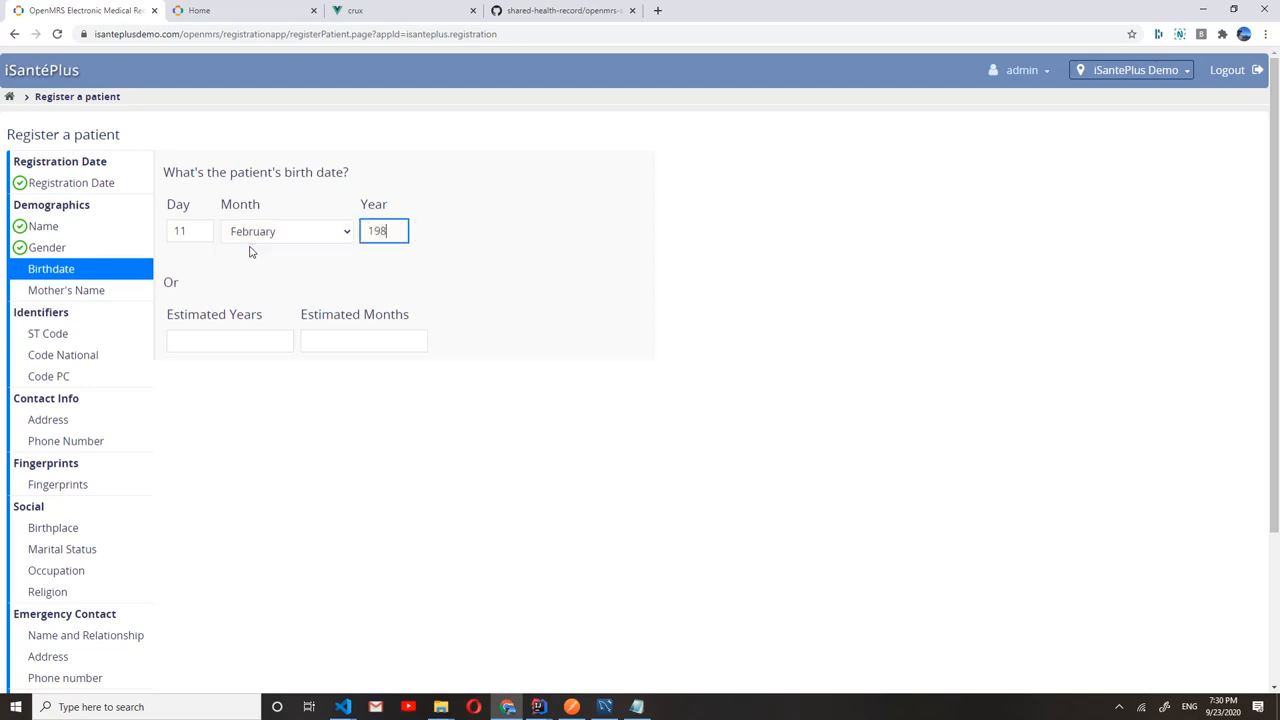
pyautogui.click(66, 290)
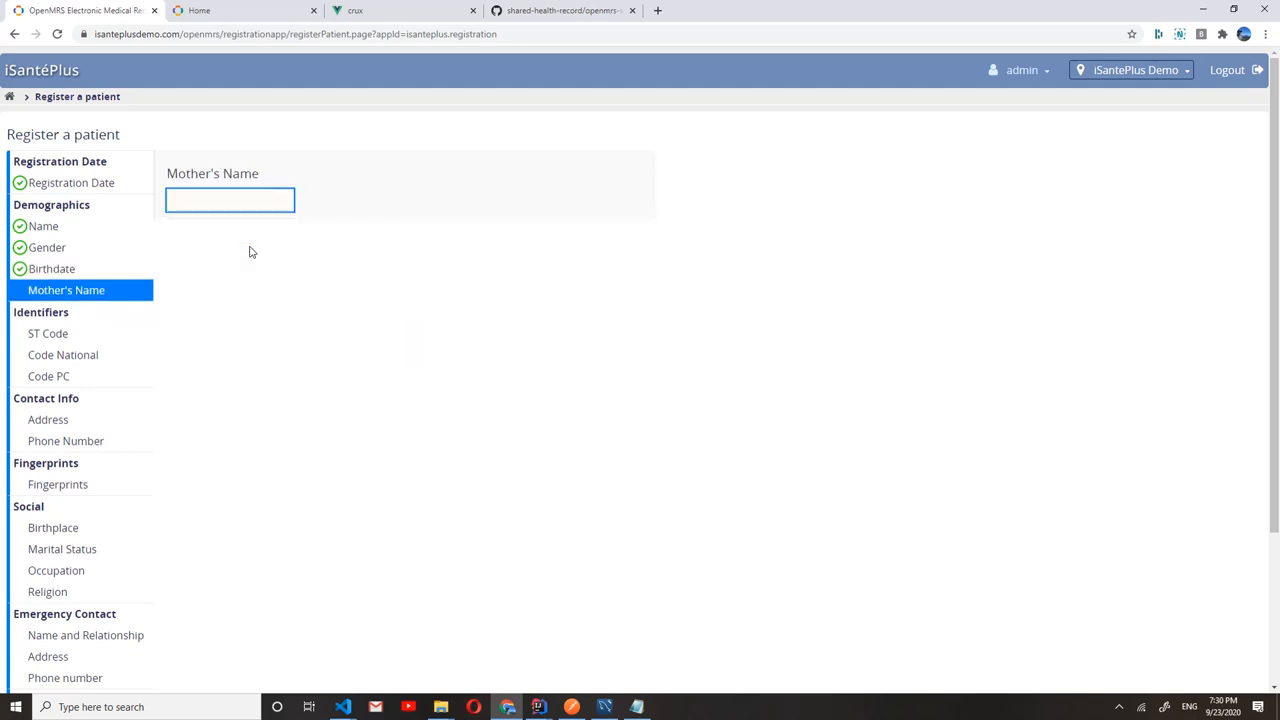
pyautogui.click(48, 333)
pyautogui.write('23423423')
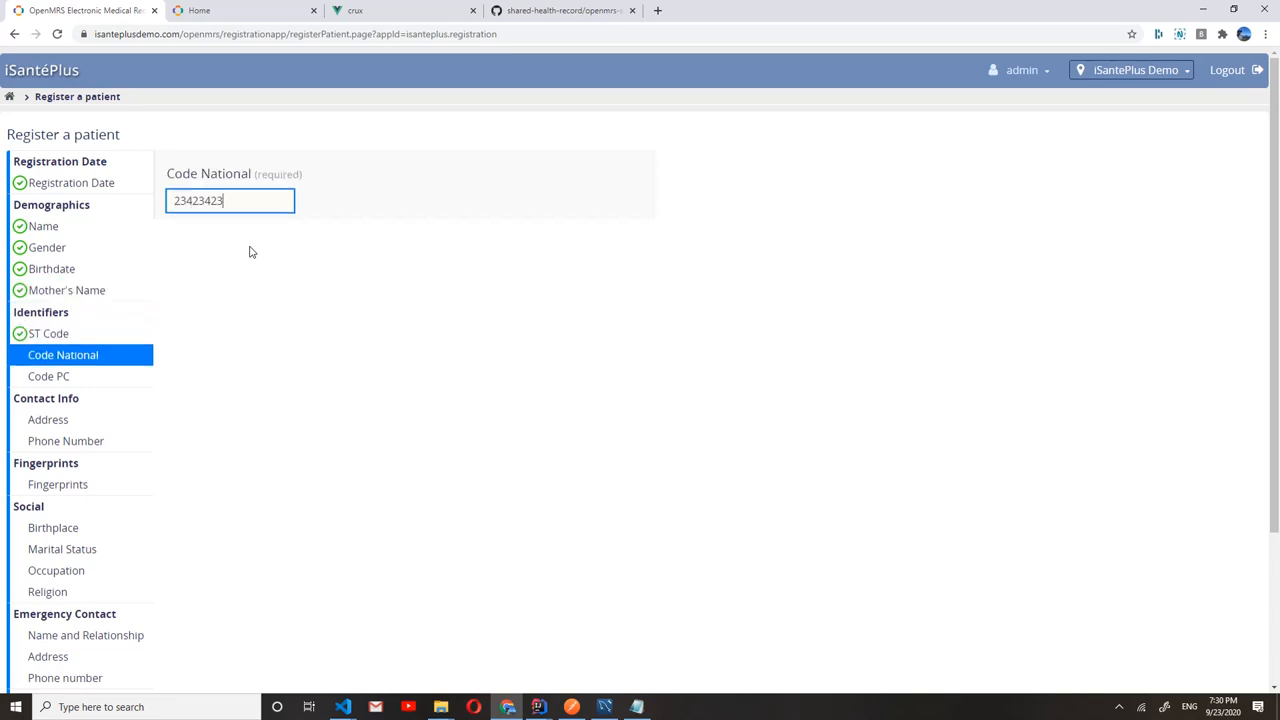
pyautogui.click(48, 419)
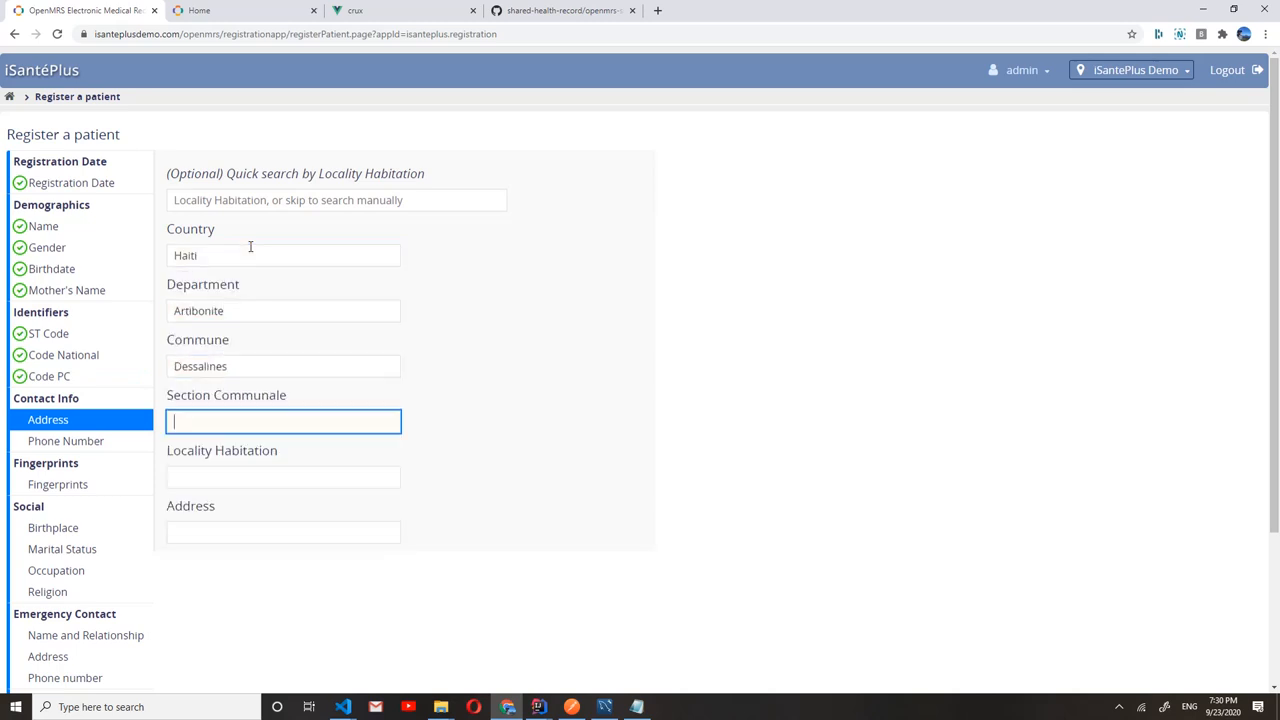
pyautogui.write('Bierrot')
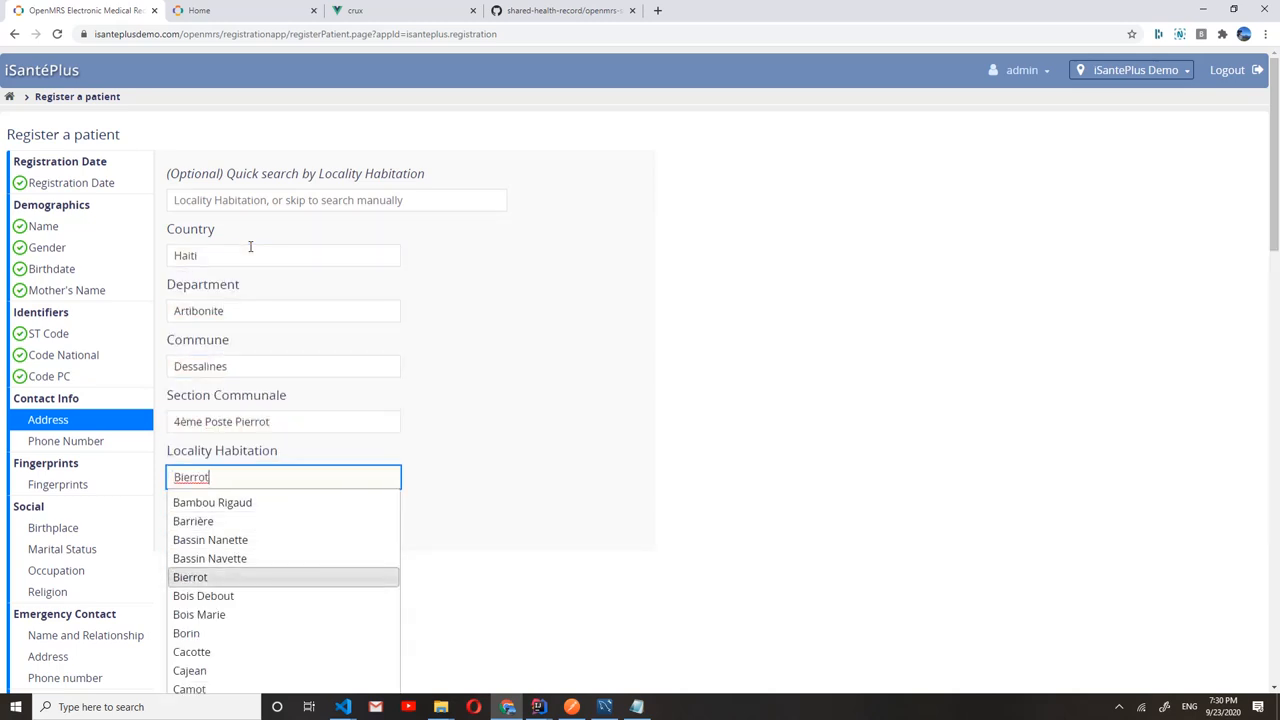
pyautogui.click(186, 633)
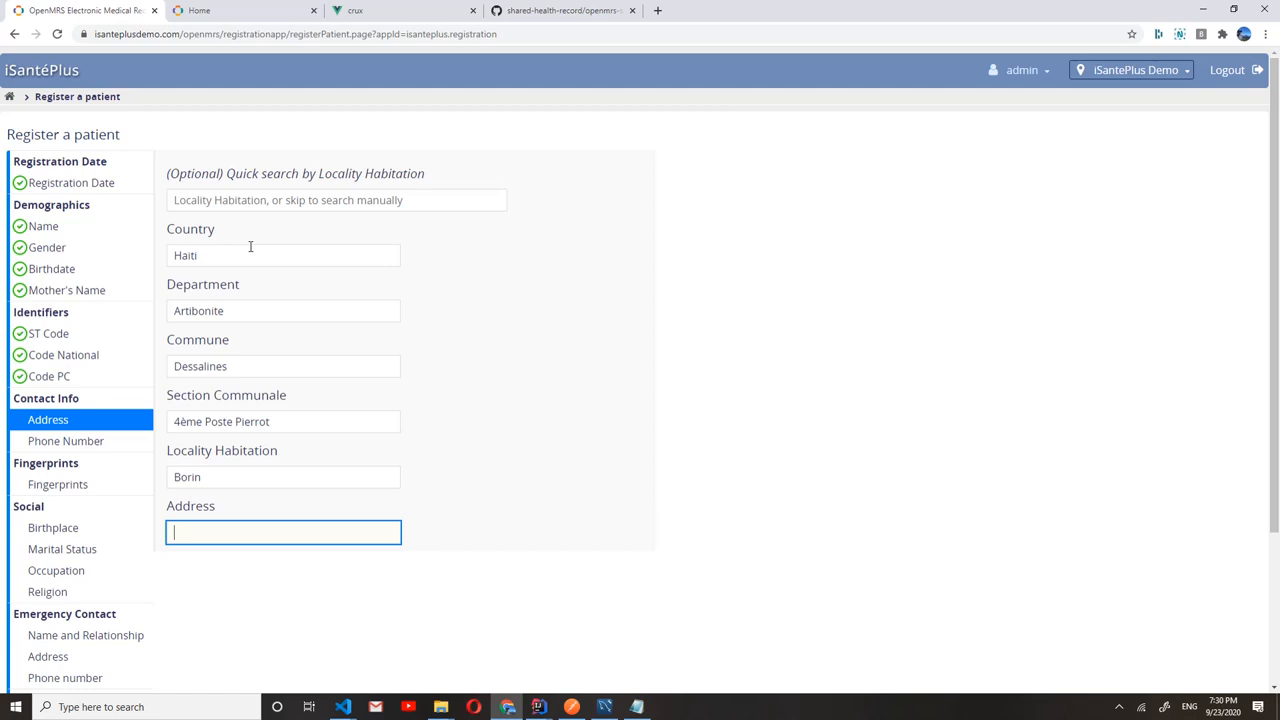
pyautogui.write('21 Rue M')
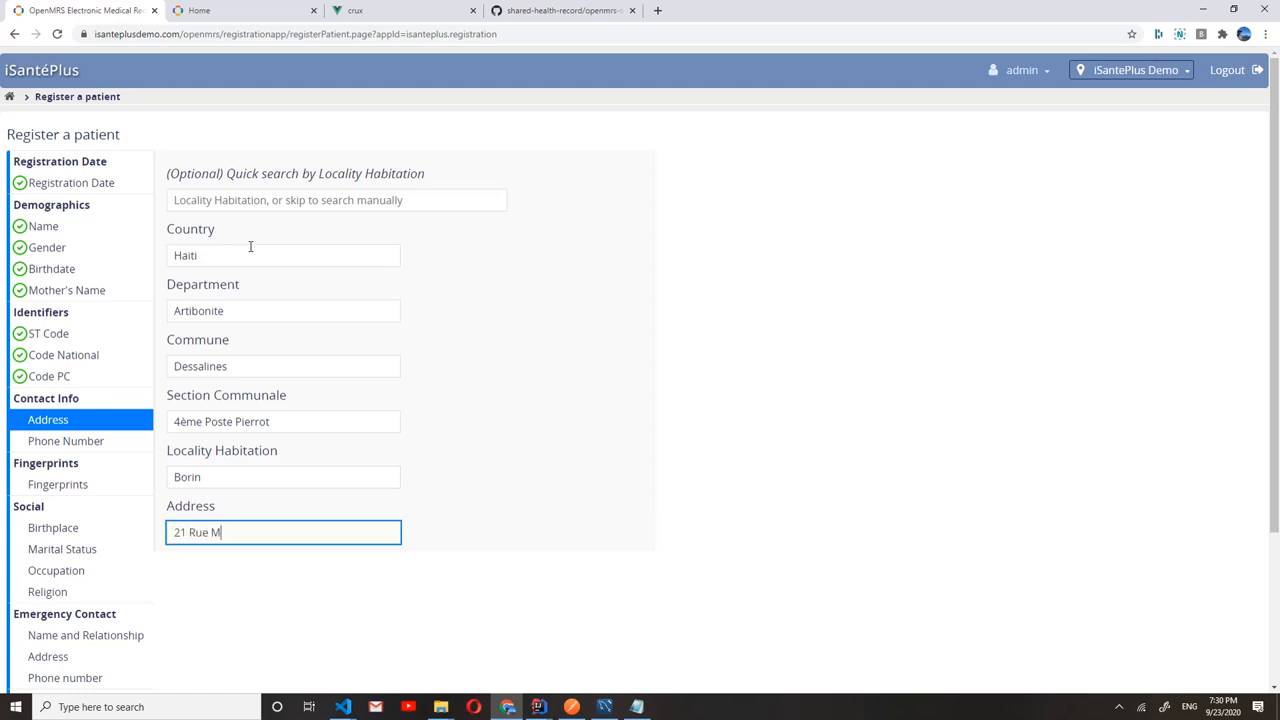
pyautogui.click(65, 441)
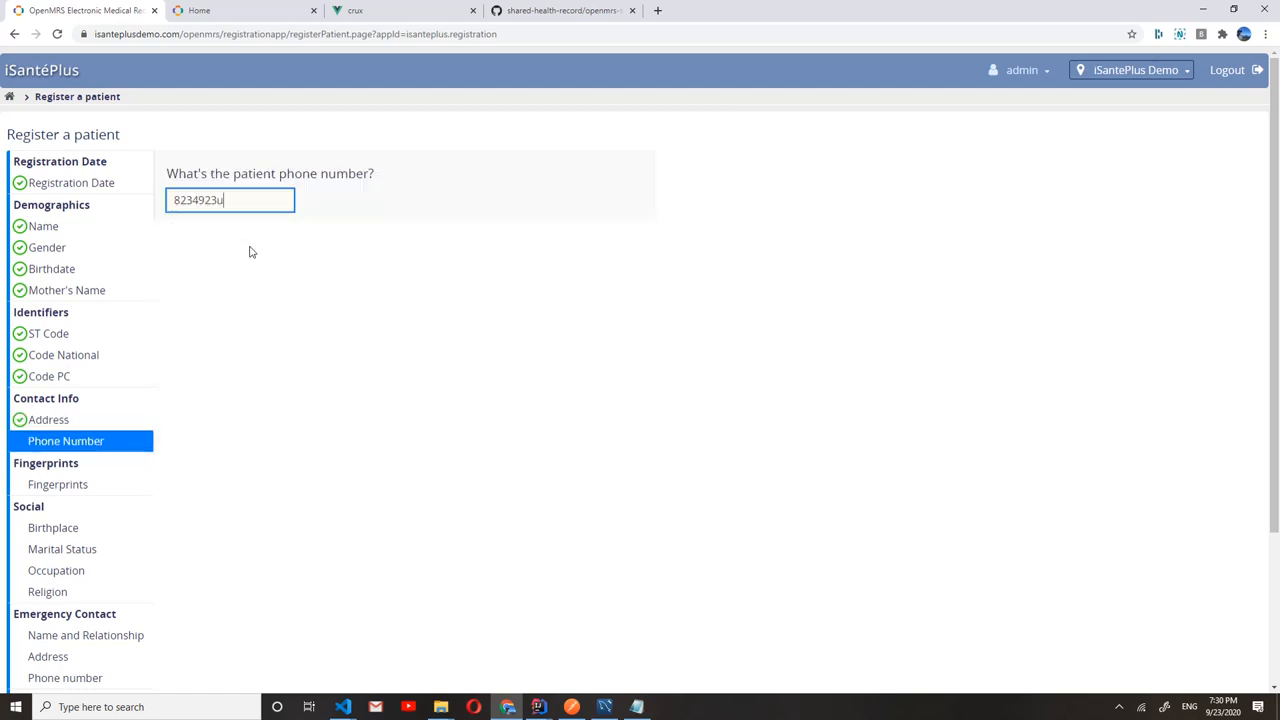
# Step: Complete the phone number and set the birthplace to Haiti, Nippes department
pyautogui.click(53, 527)
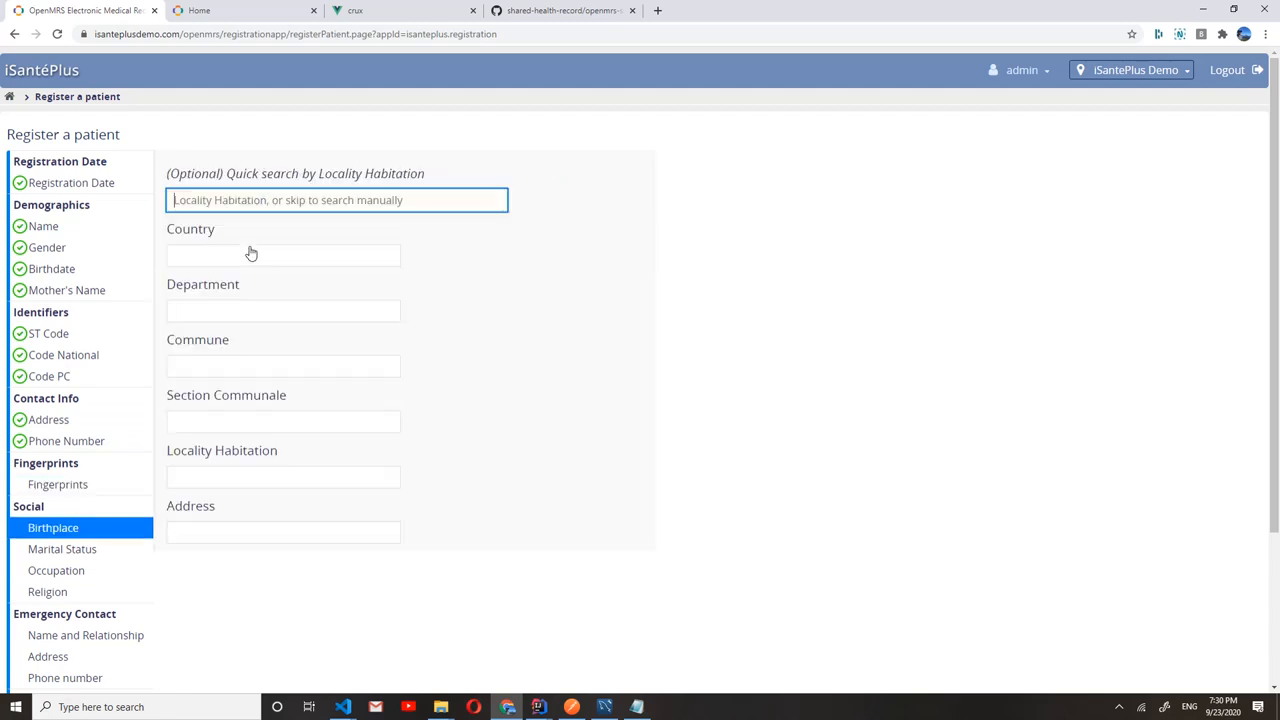
pyautogui.click(283, 310)
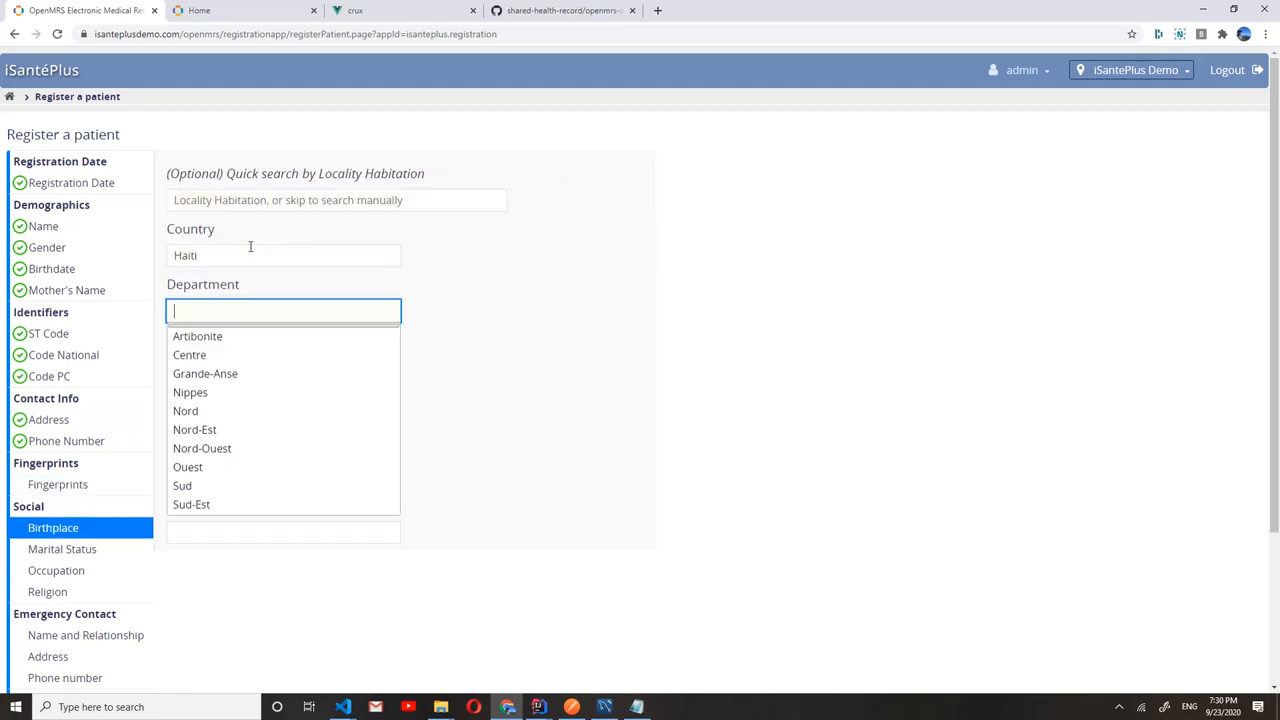
pyautogui.click(190, 392)
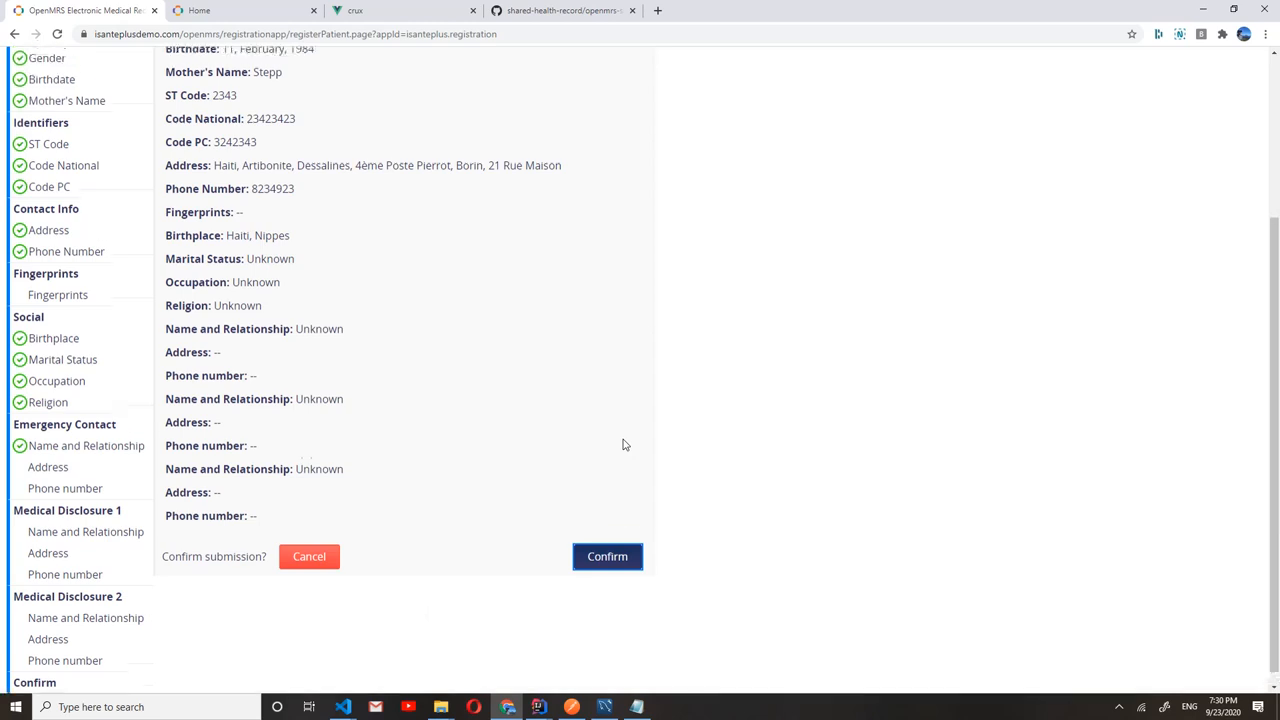
pyautogui.click(607, 556)
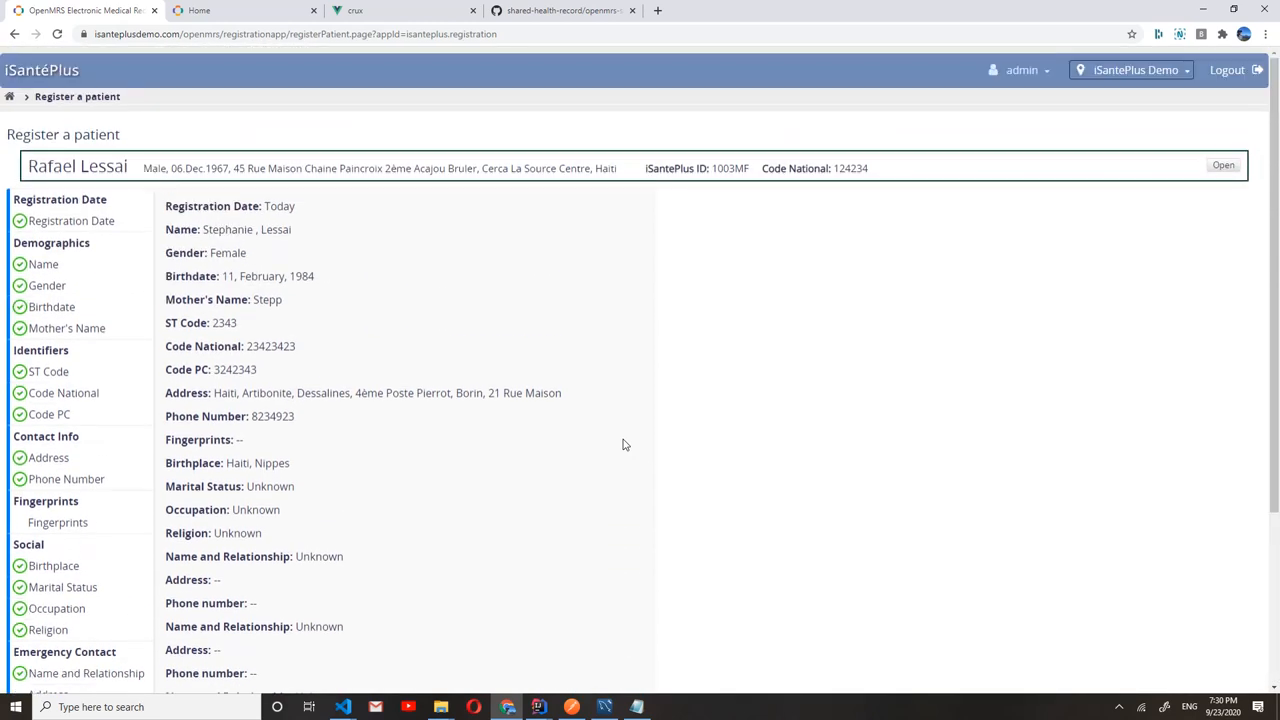
pyautogui.scroll(-3)
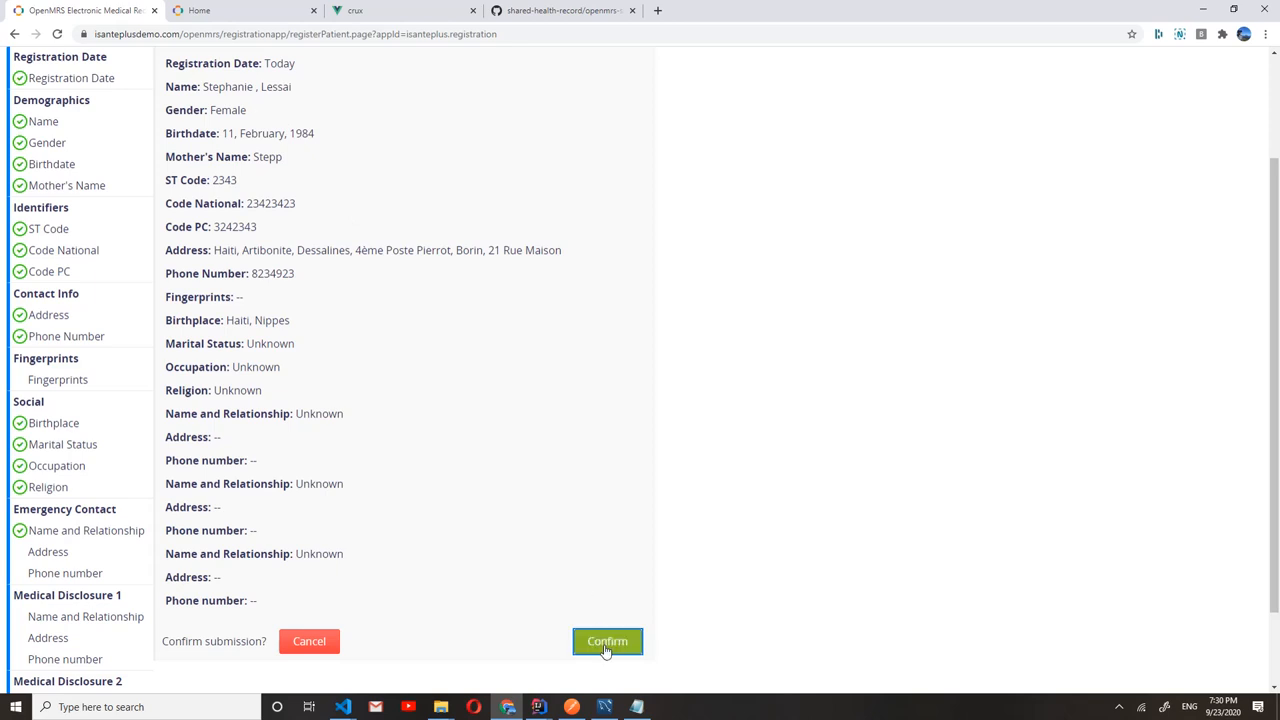
pyautogui.click(607, 641)
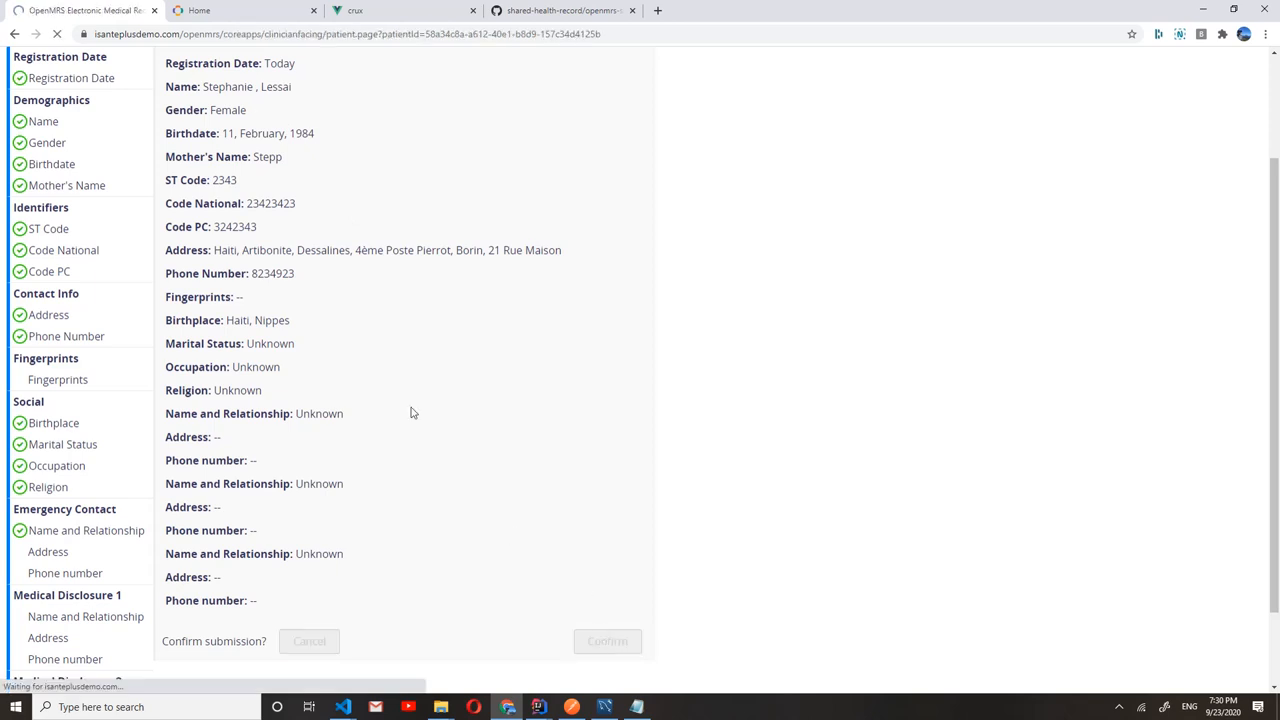
pyautogui.click(607, 641)
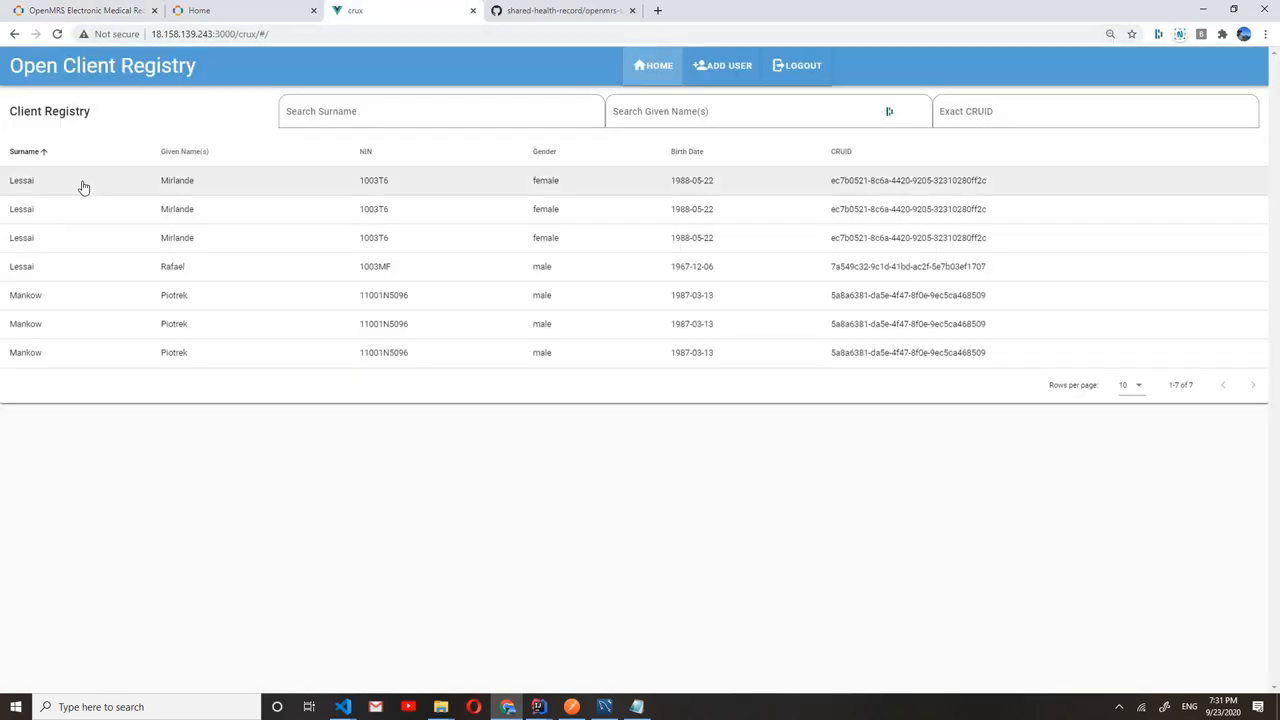
pyautogui.click(440, 111)
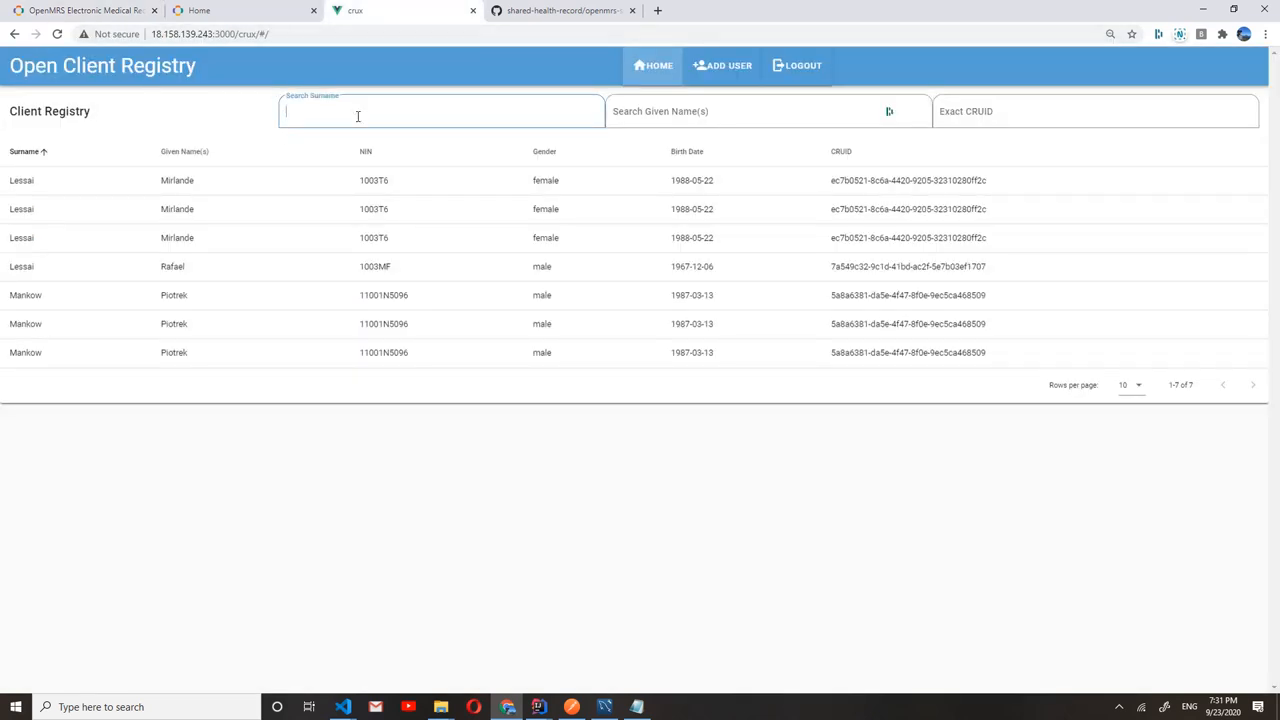
pyautogui.write('Lessai')
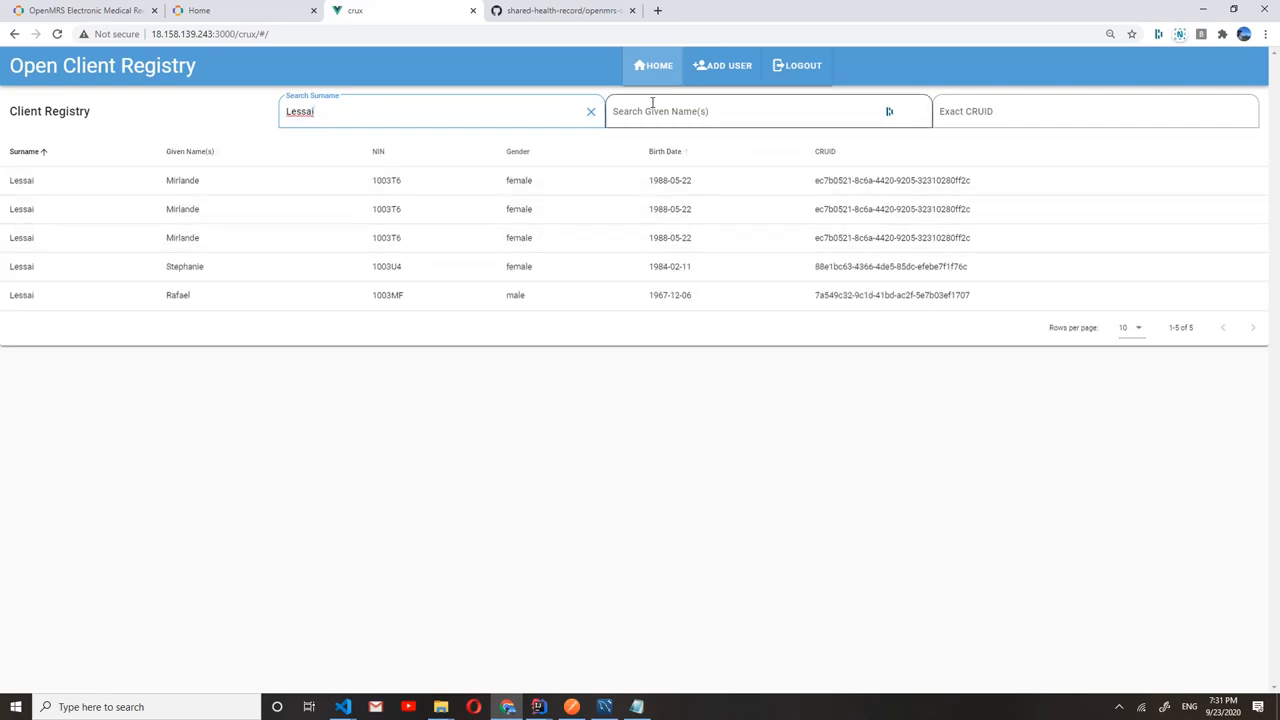
pyautogui.write('Steph')
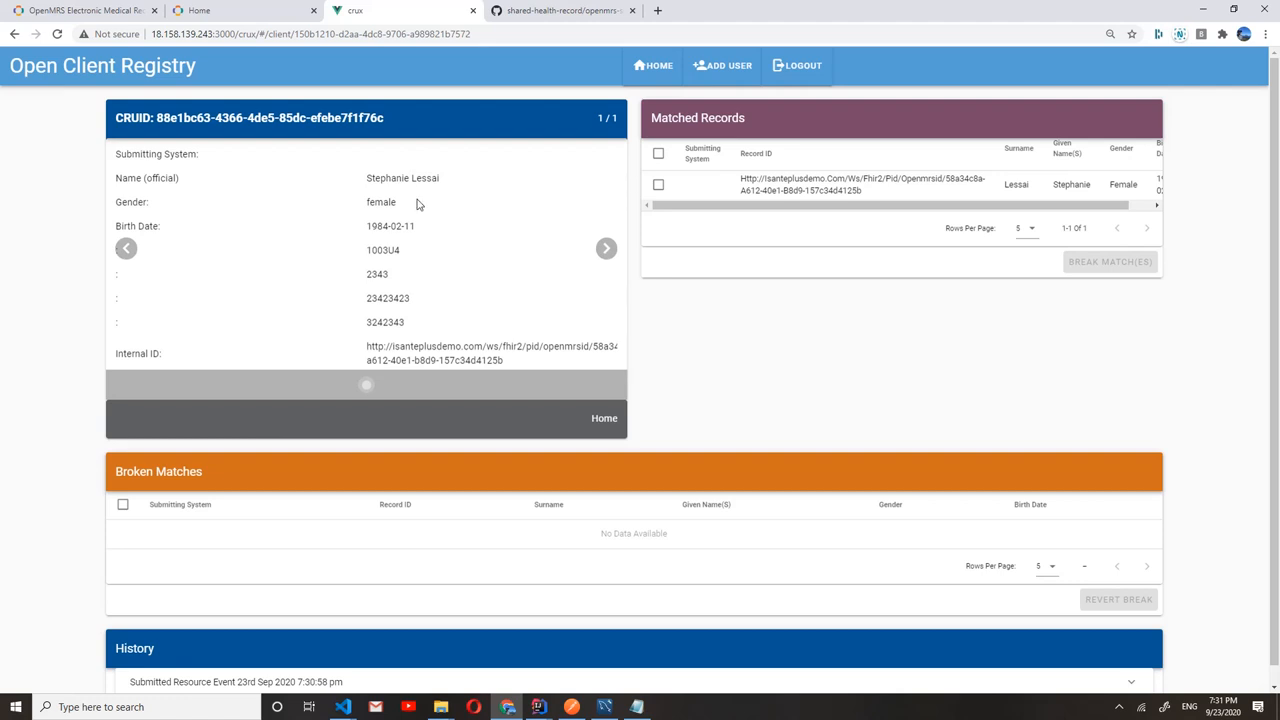
pyautogui.moveTo(385, 314)
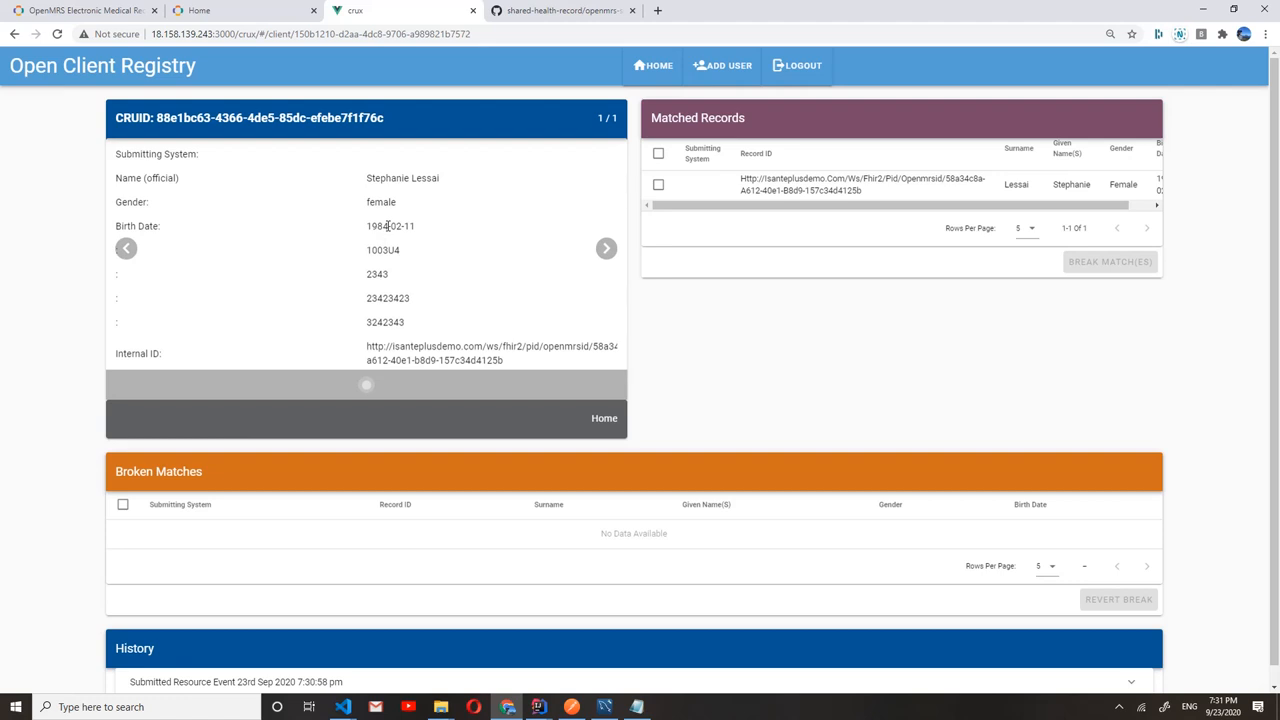
pyautogui.moveTo(230, 145)
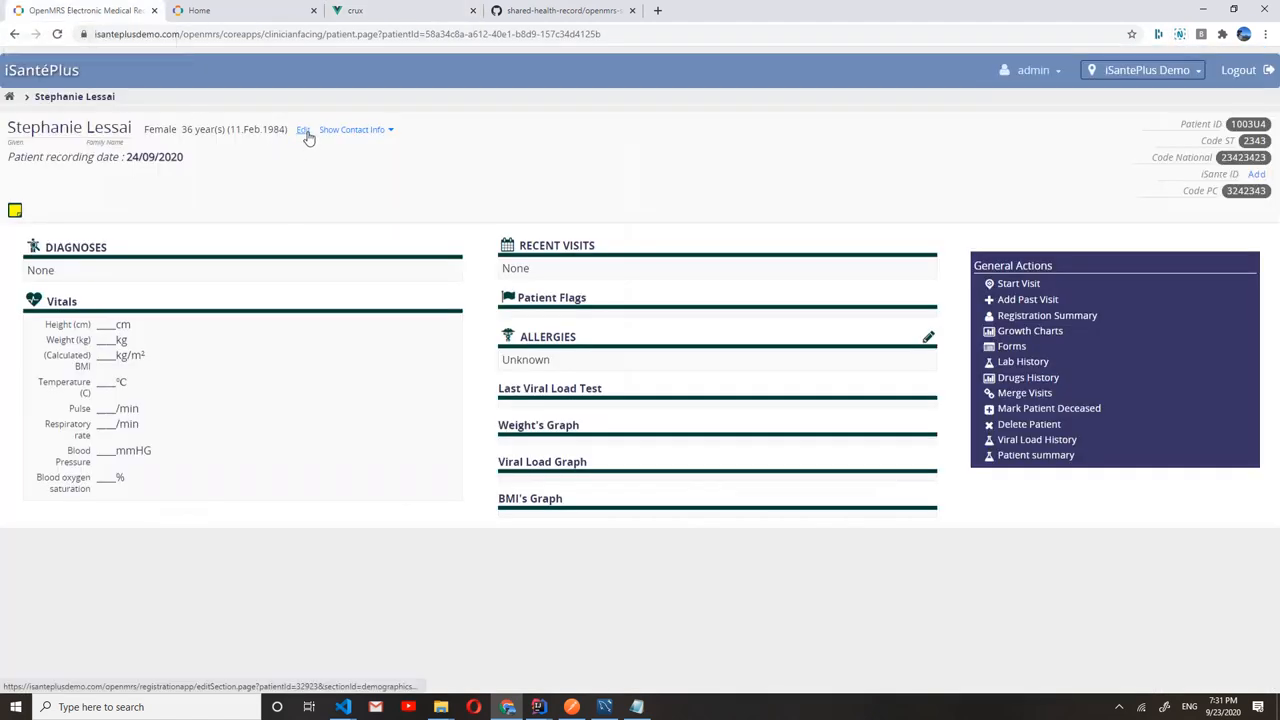
# Step: Edit demographics to change the birth date to 12 April 1984, then confirm
pyautogui.click(303, 129)
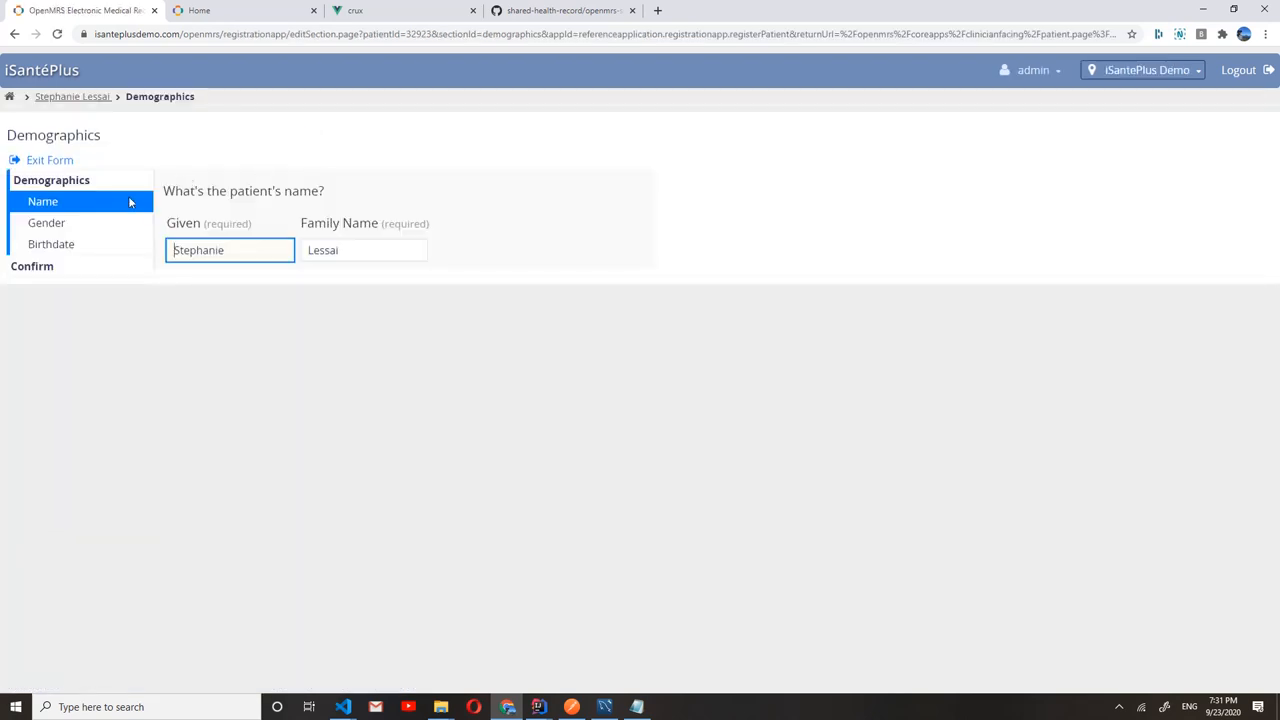
pyautogui.click(51, 244)
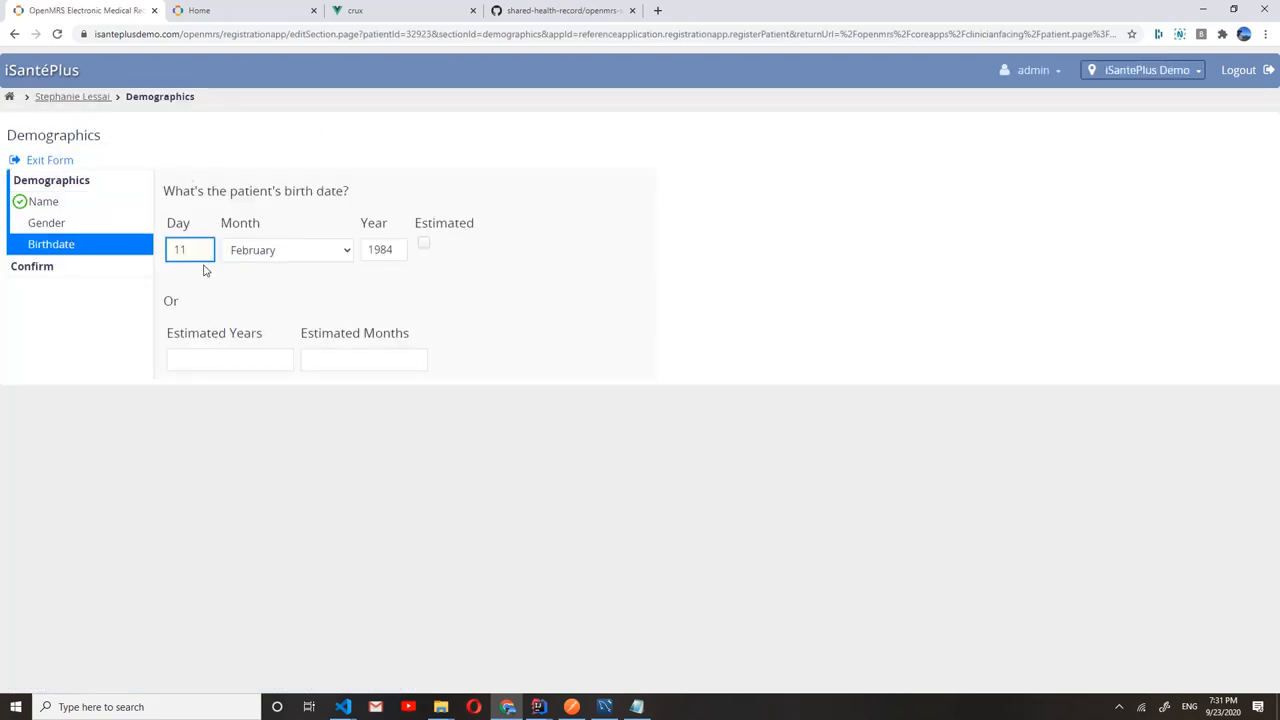
pyautogui.click(288, 249)
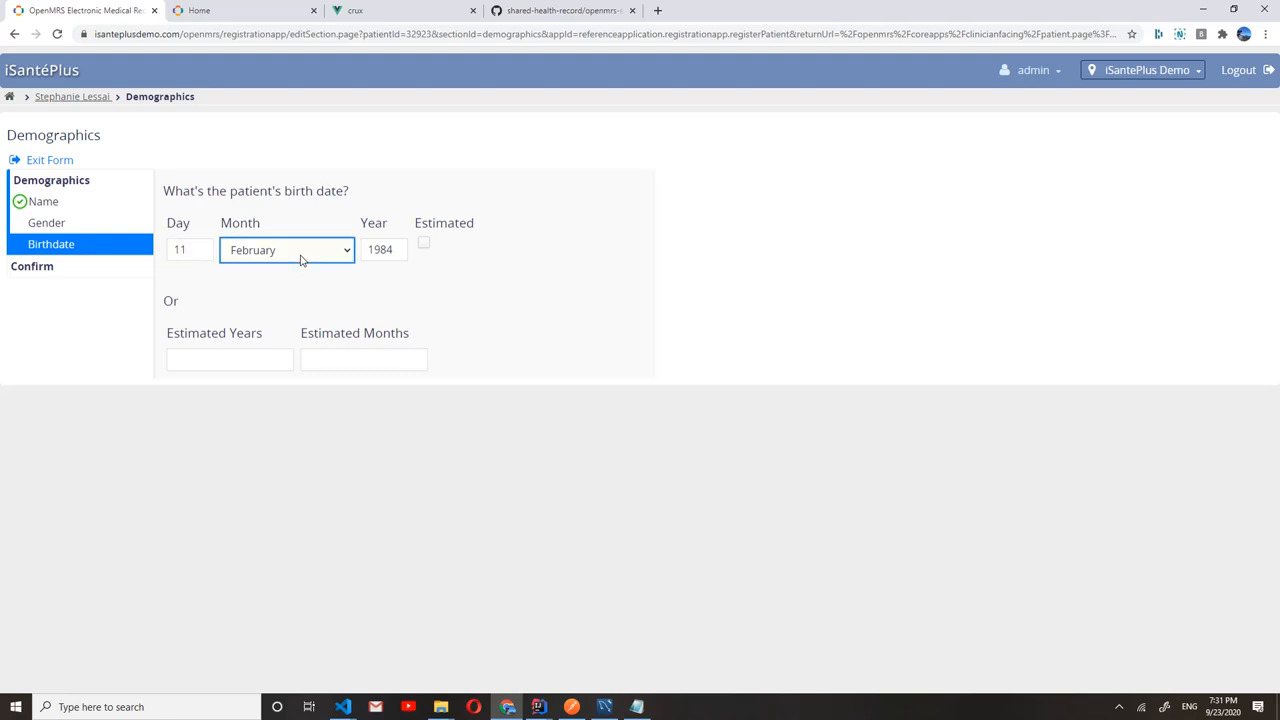
pyautogui.click(287, 249)
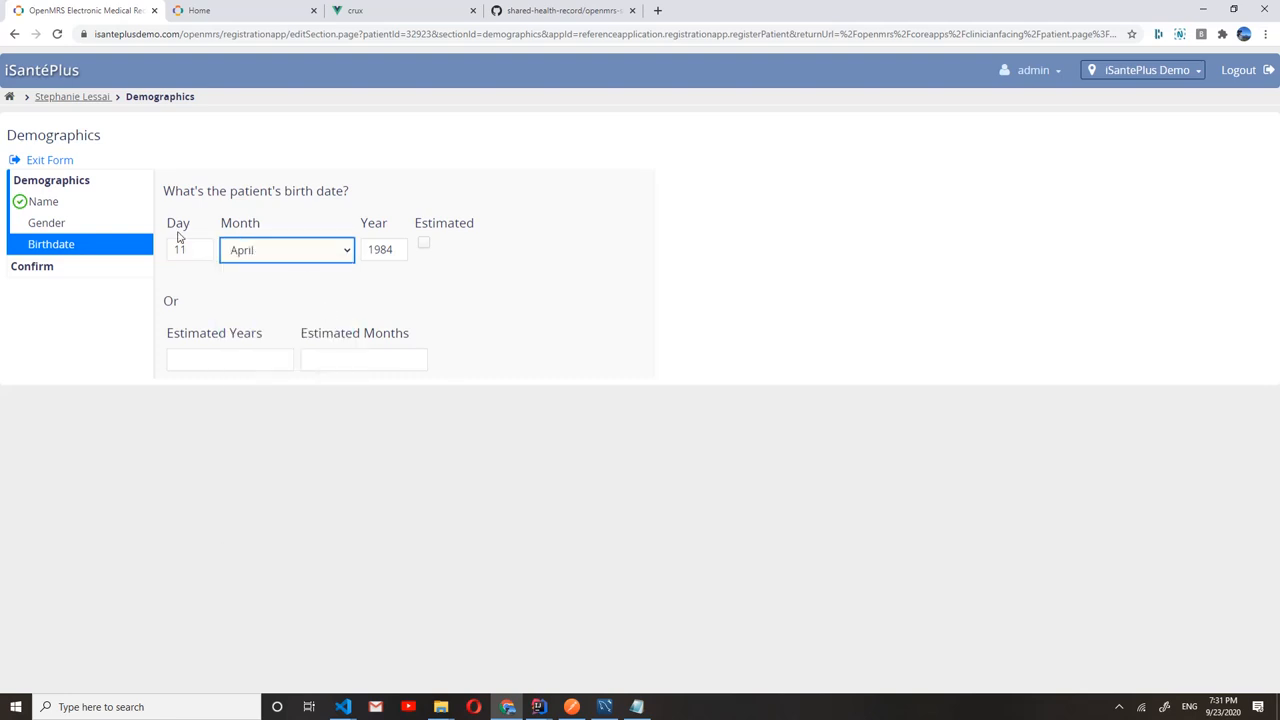
pyautogui.write('12')
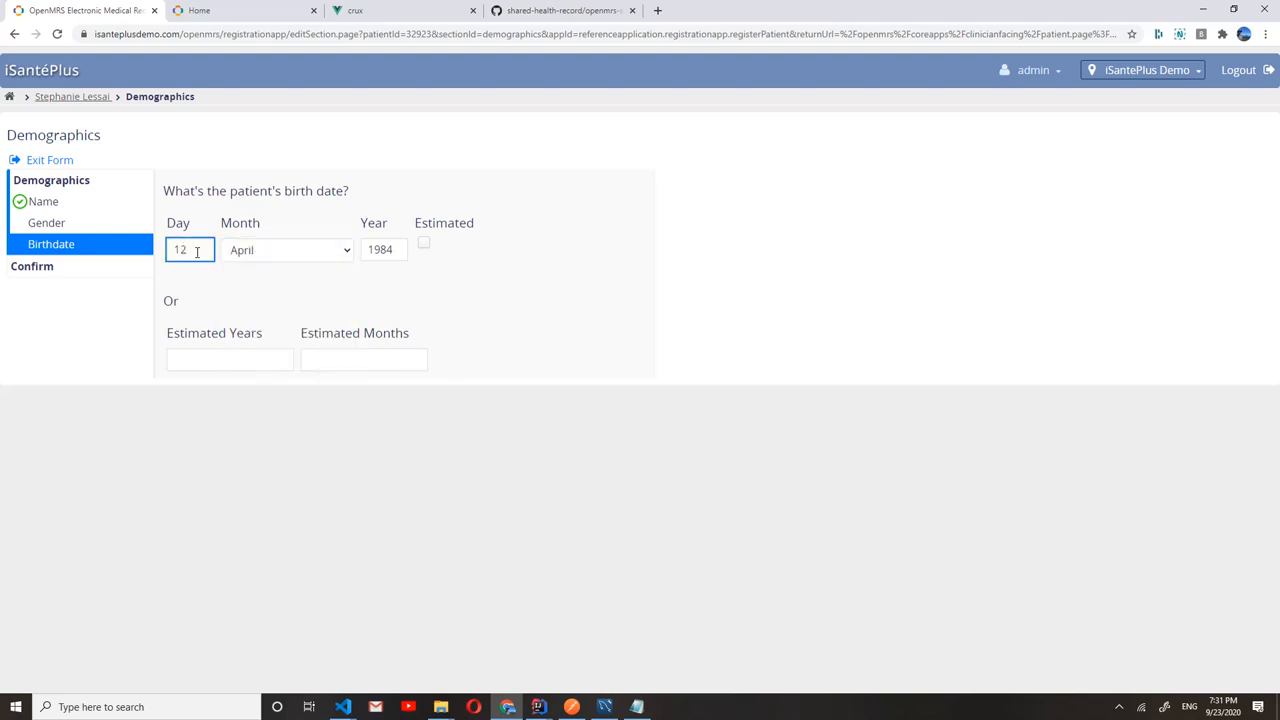
pyautogui.click(34, 266)
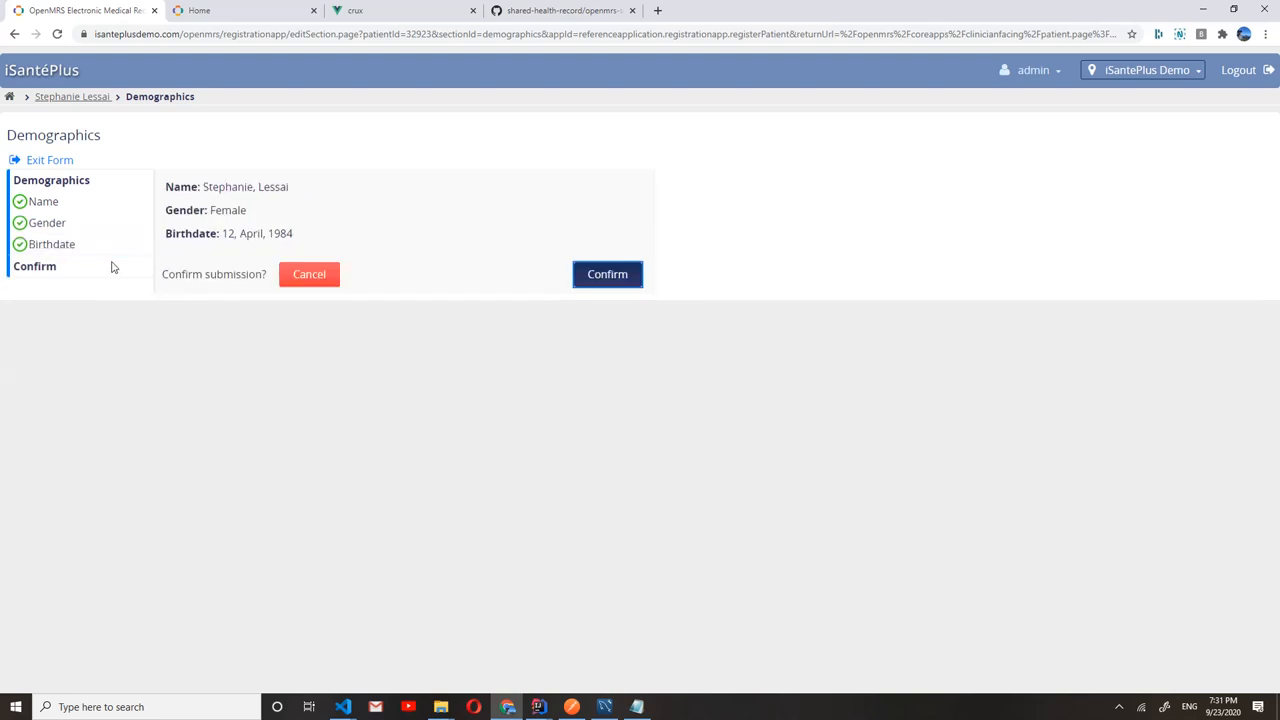
pyautogui.click(607, 274)
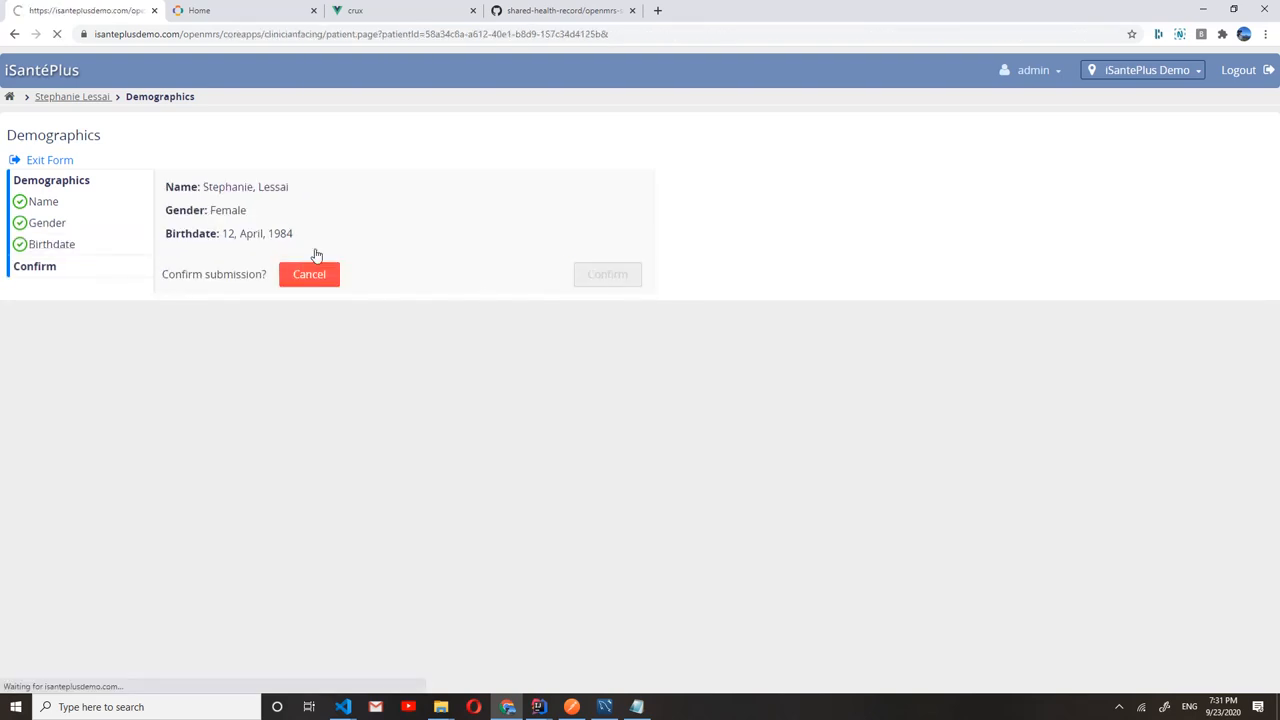
pyautogui.click(607, 274)
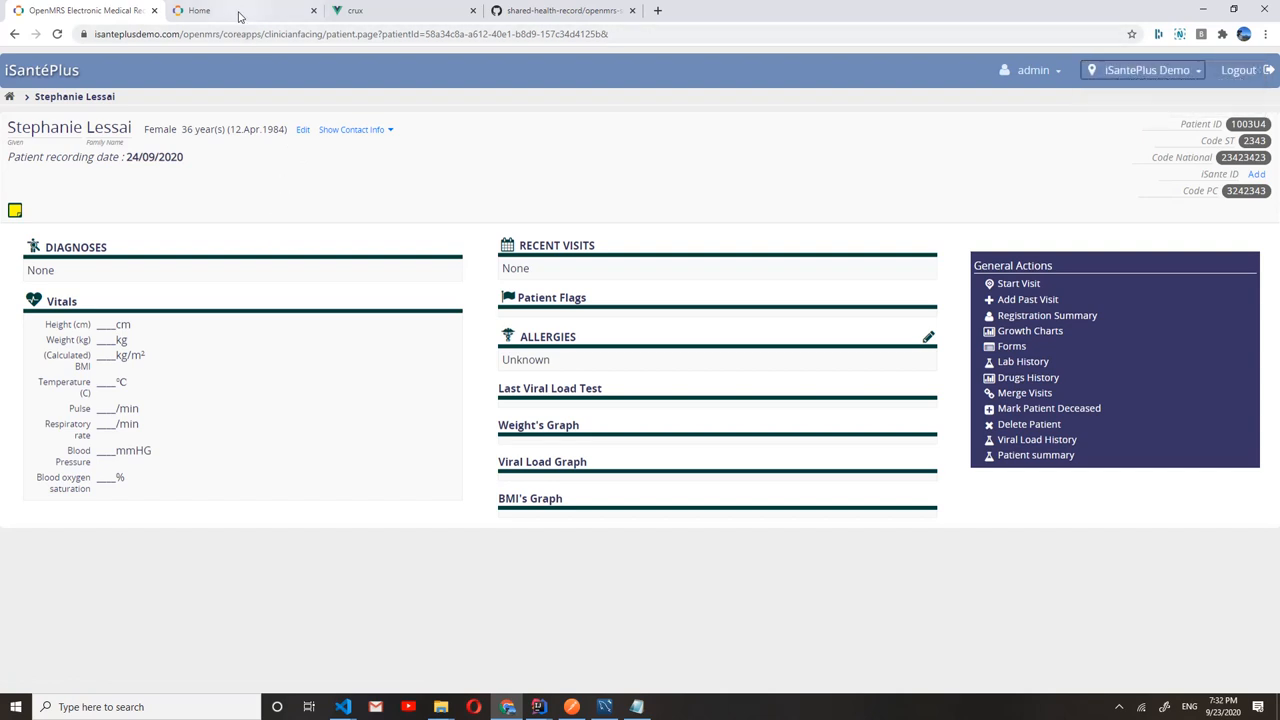
pyautogui.click(355, 10)
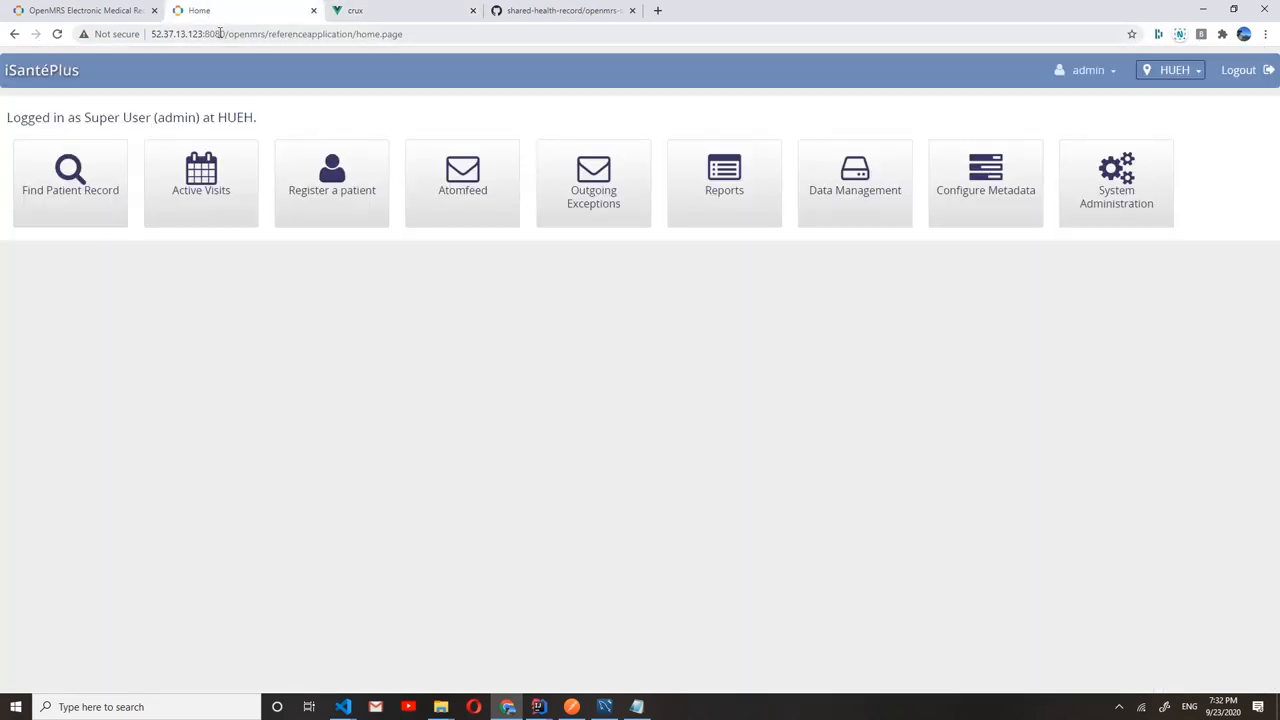
# Step: Start a HUEH registration with names 'Step' and 'Le' and review the similar patient found
pyautogui.click(331, 183)
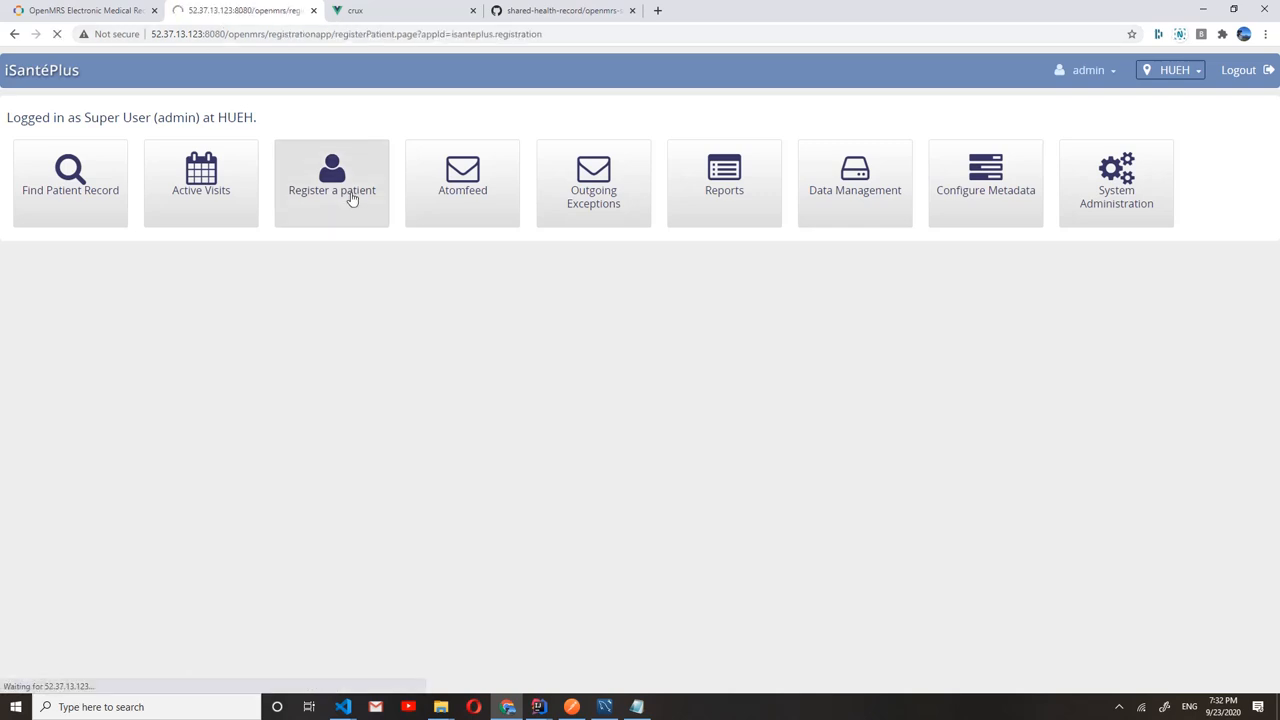
pyautogui.click(331, 183)
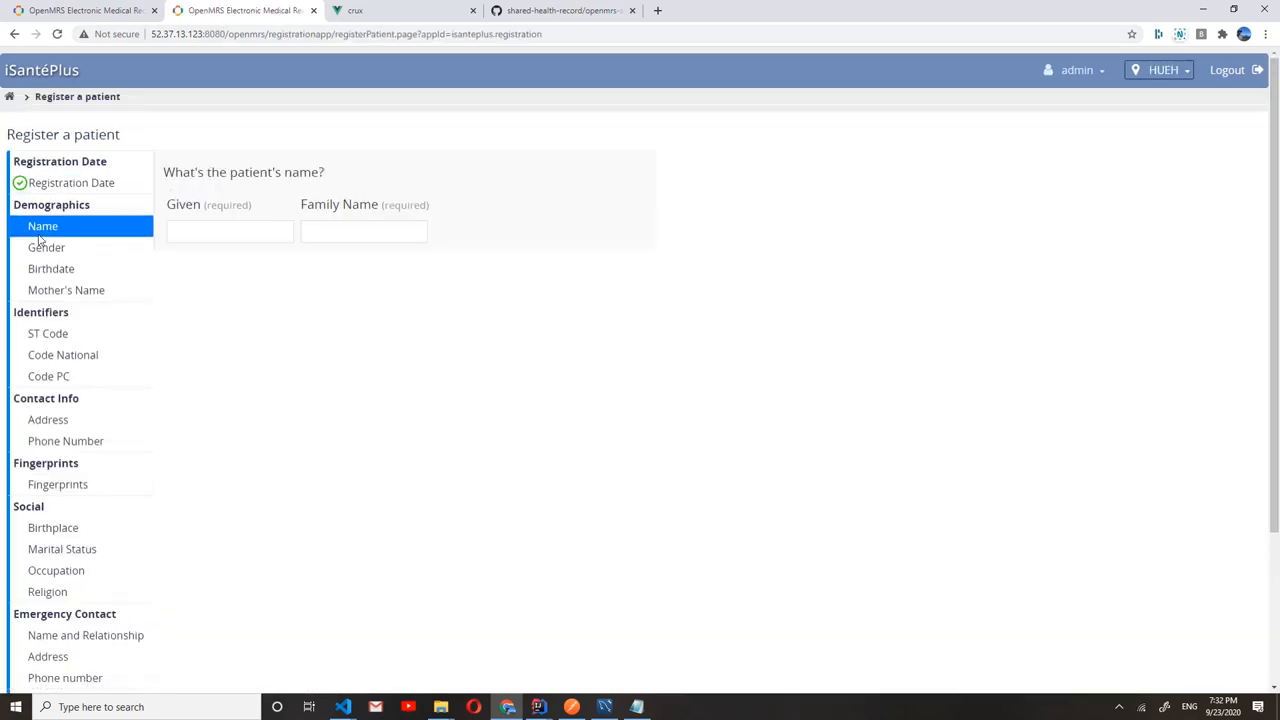
pyautogui.click(229, 231)
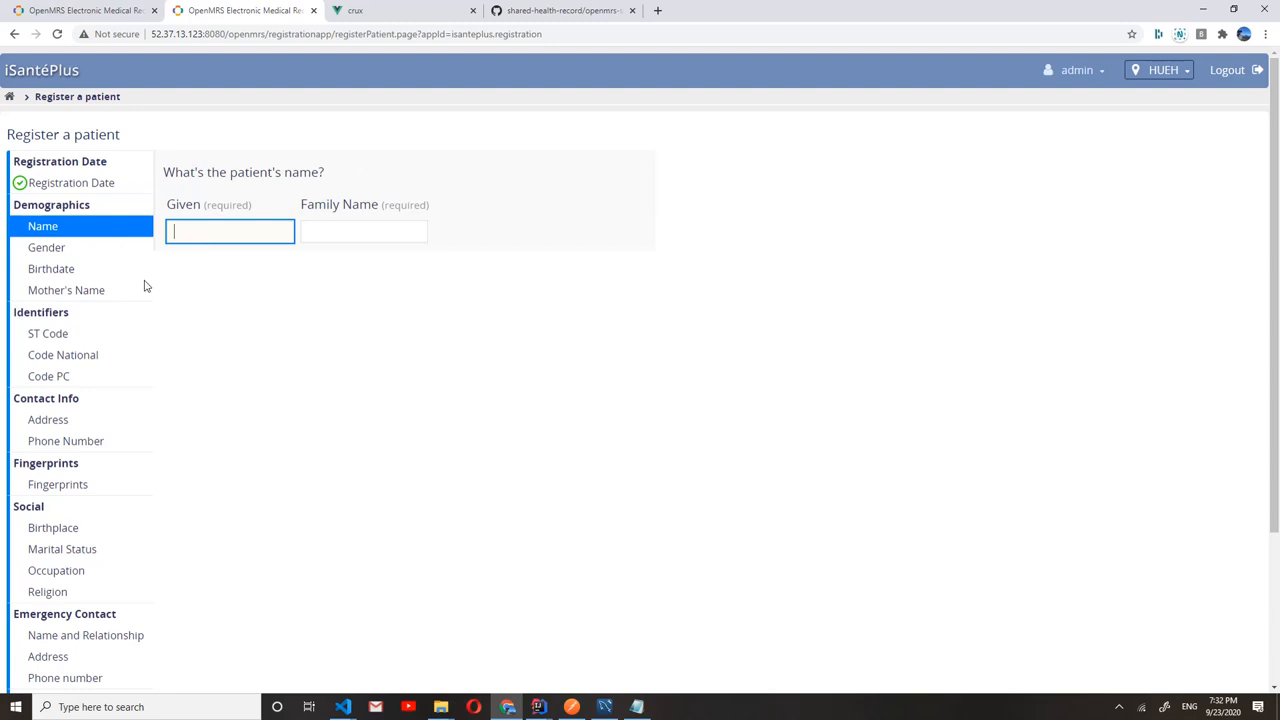
pyautogui.write('Step')
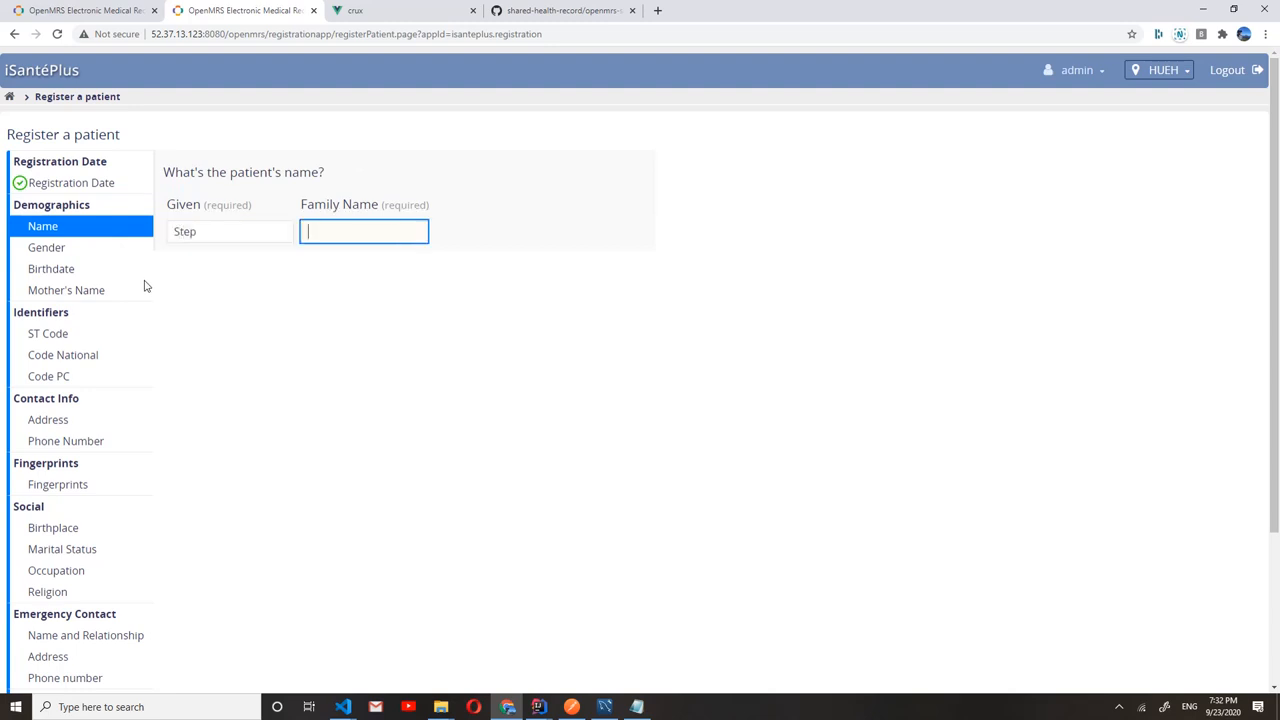
pyautogui.write('Le')
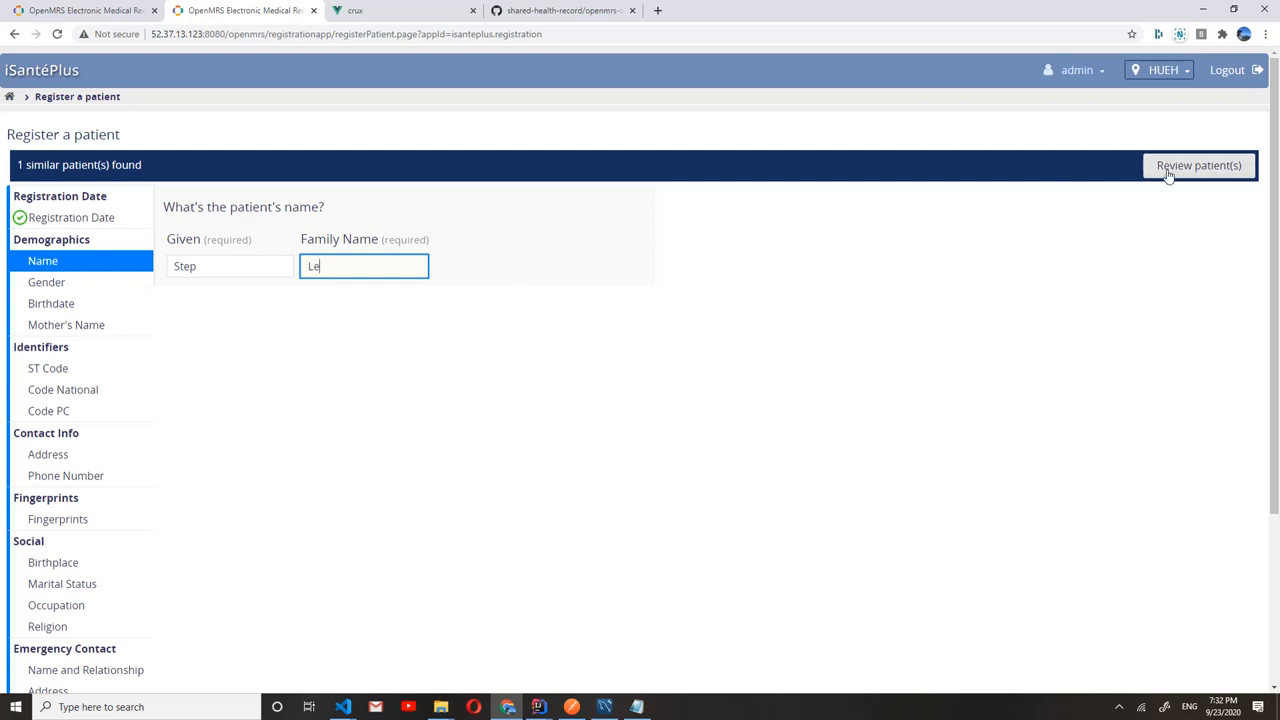
pyautogui.click(1198, 165)
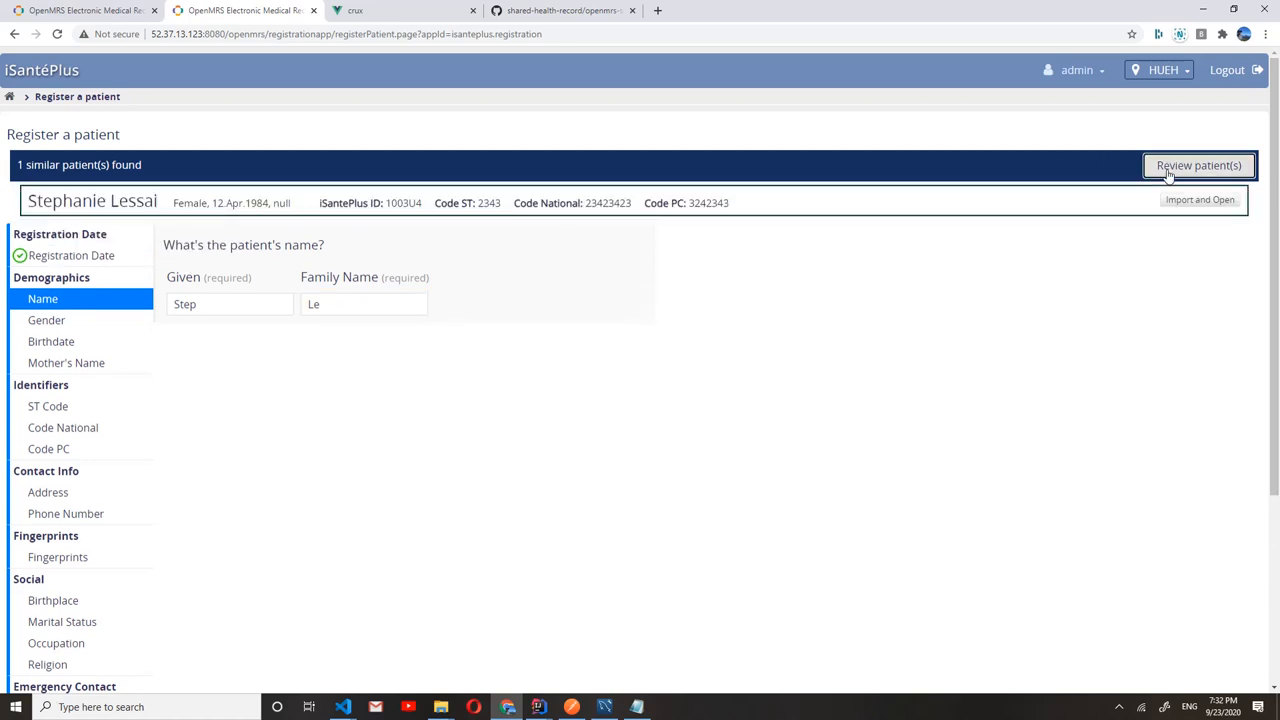
pyautogui.moveTo(165, 170)
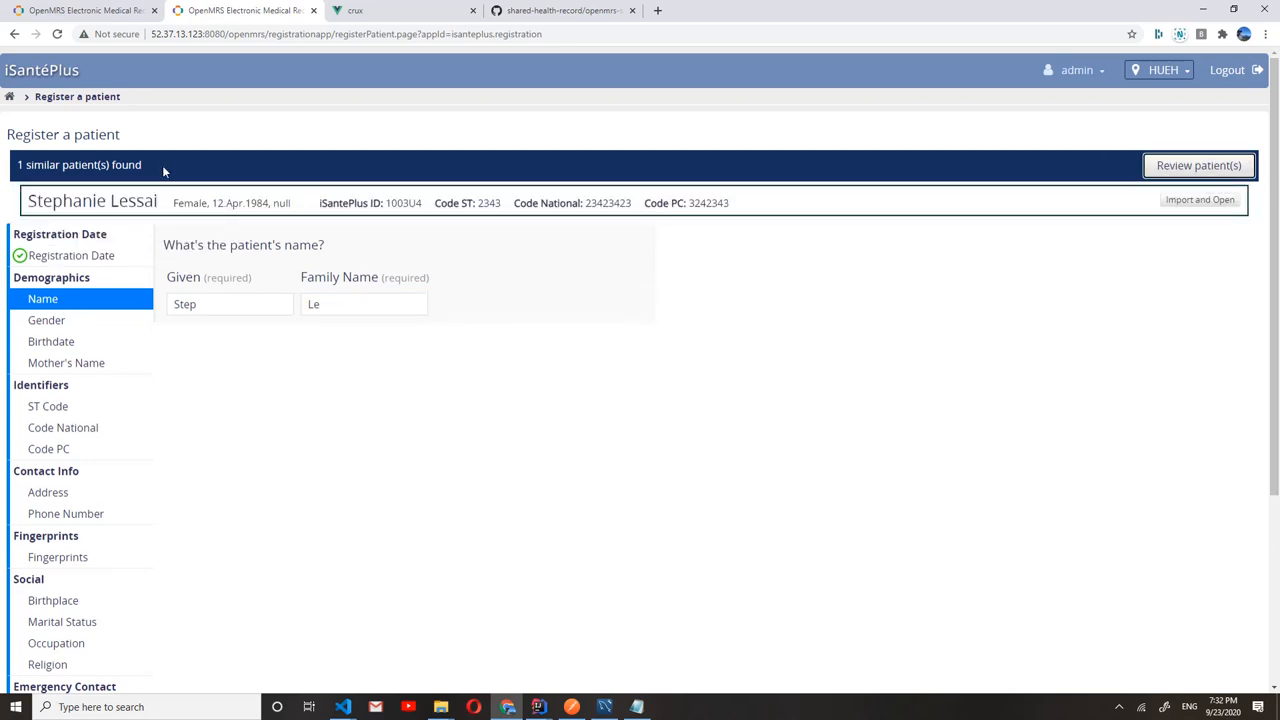
pyautogui.moveTo(243, 217)
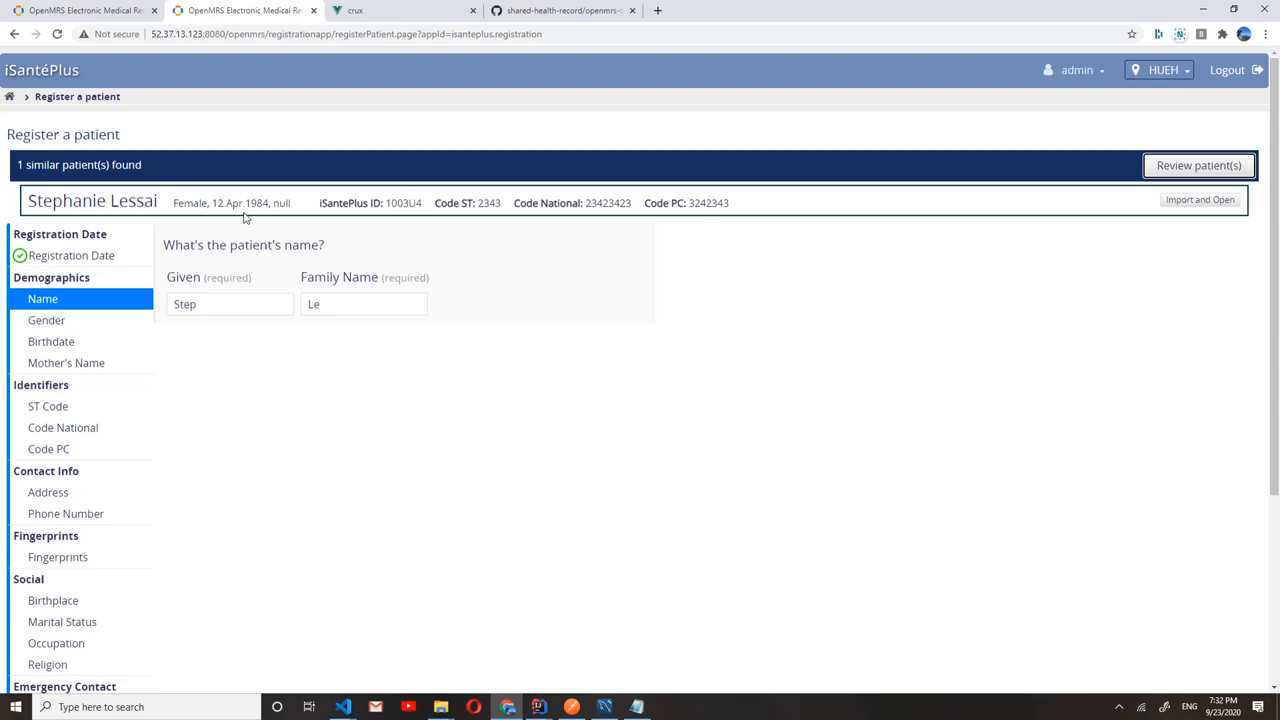
pyautogui.moveTo(258, 420)
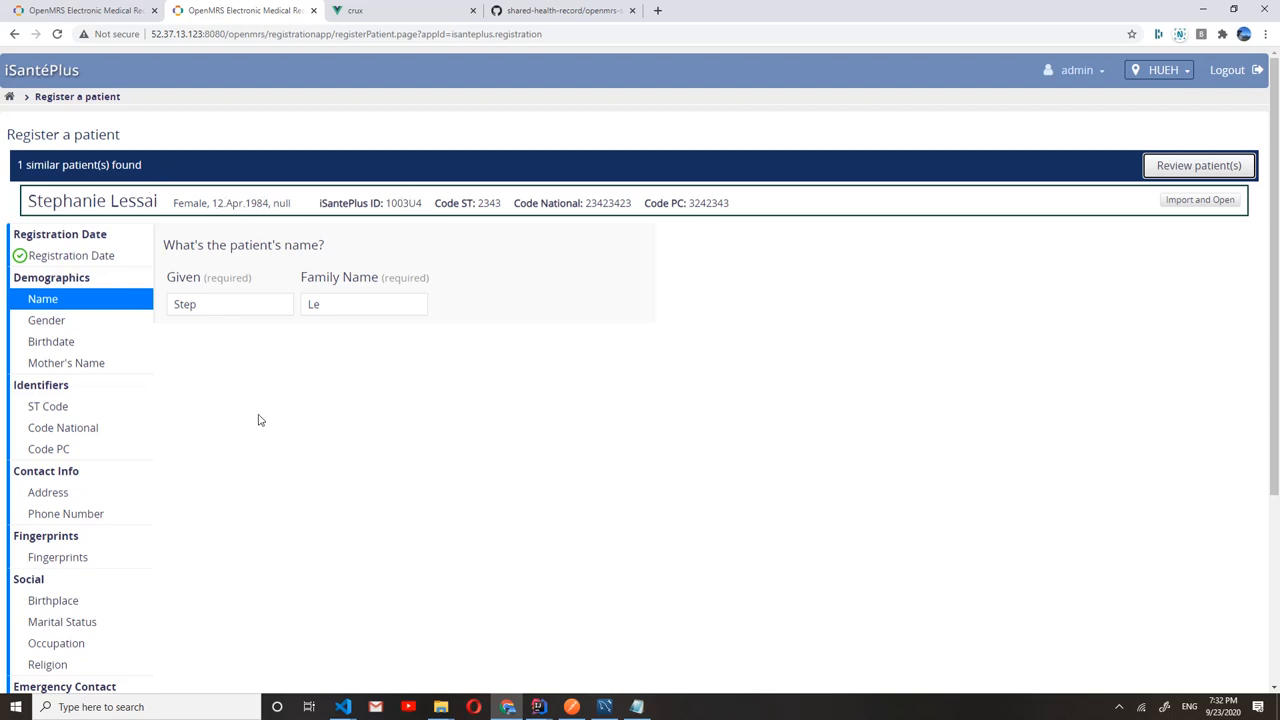
pyautogui.moveTo(1198, 250)
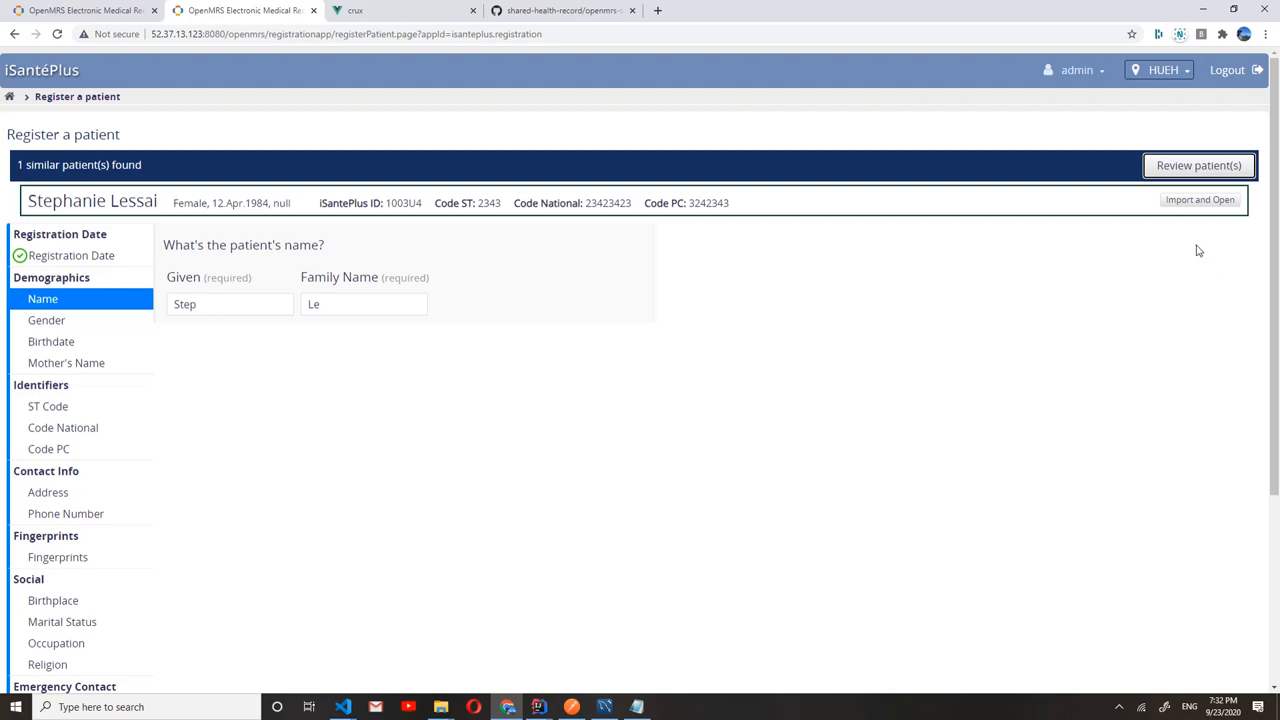
pyautogui.moveTo(1193, 250)
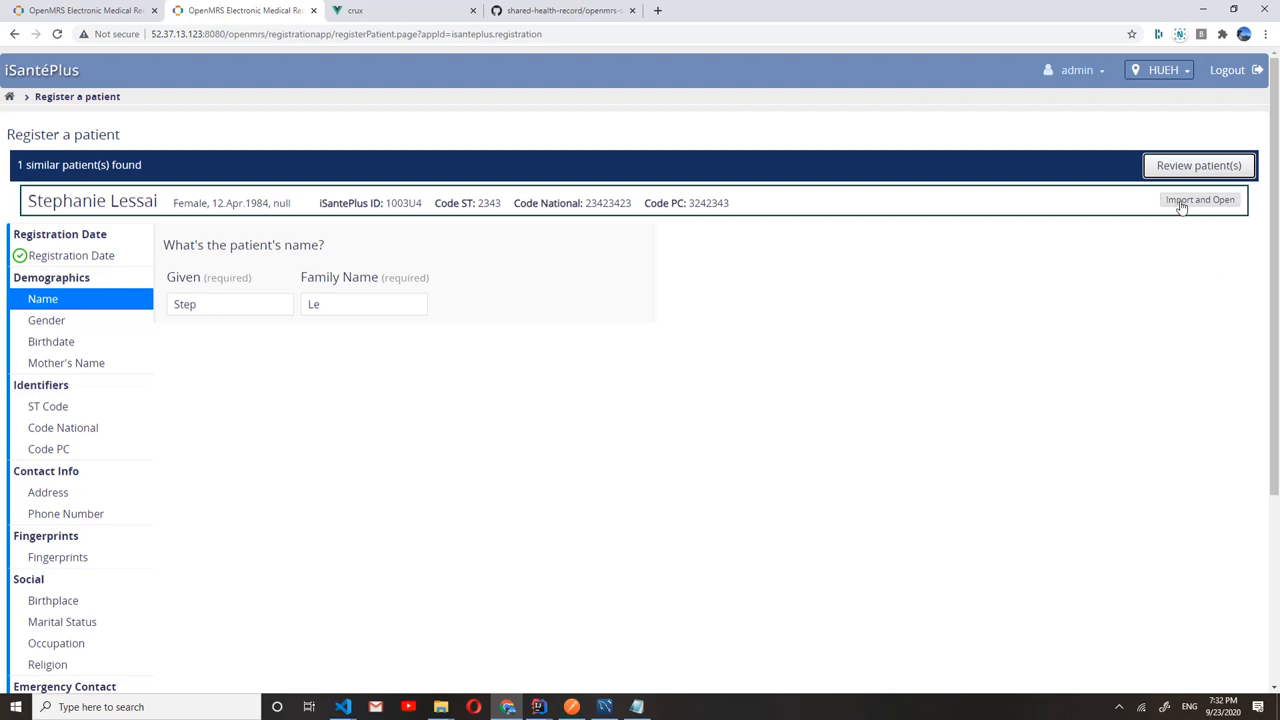
pyautogui.moveTo(720, 335)
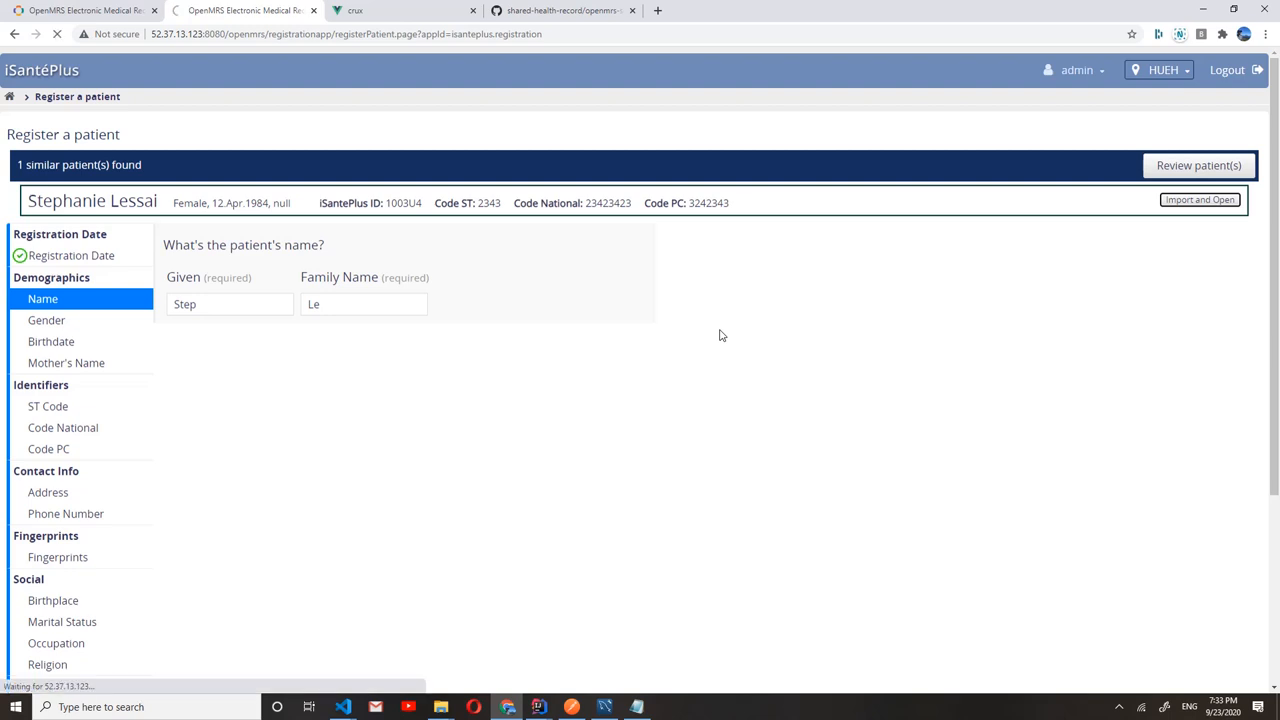
pyautogui.click(1199, 199)
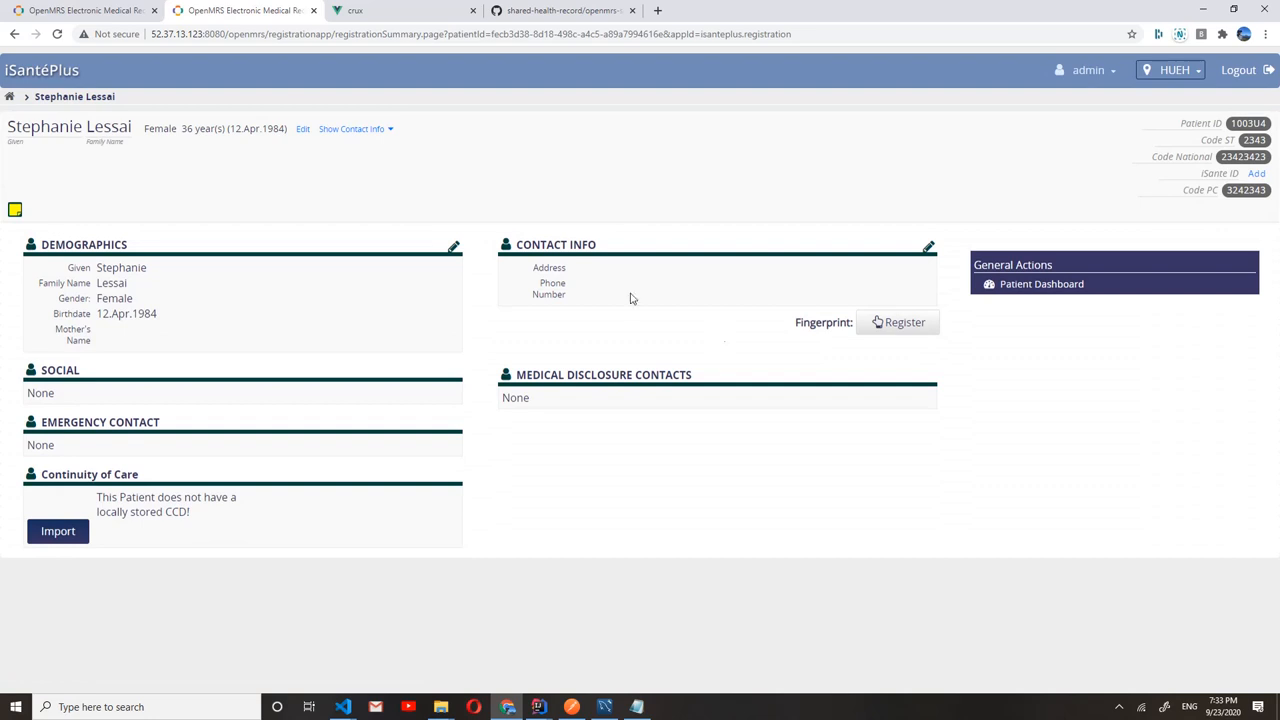
pyautogui.click(355, 10)
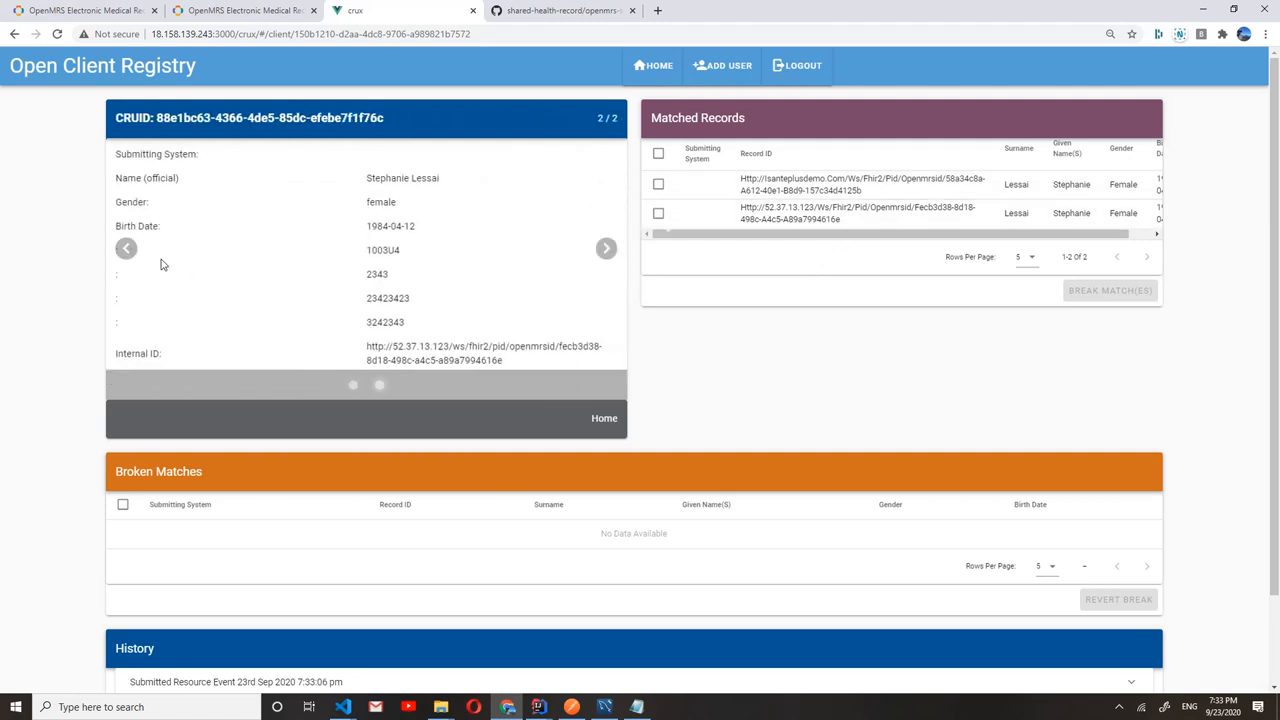
pyautogui.click(126, 248)
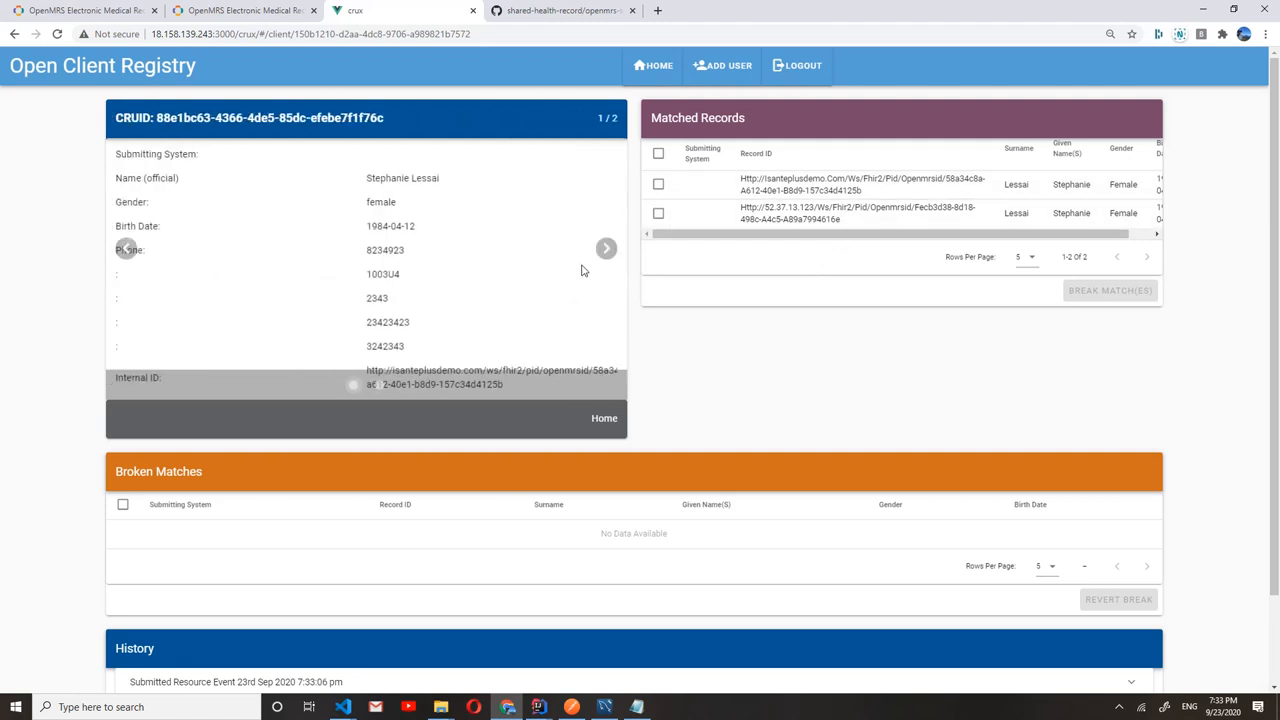
pyautogui.click(606, 248)
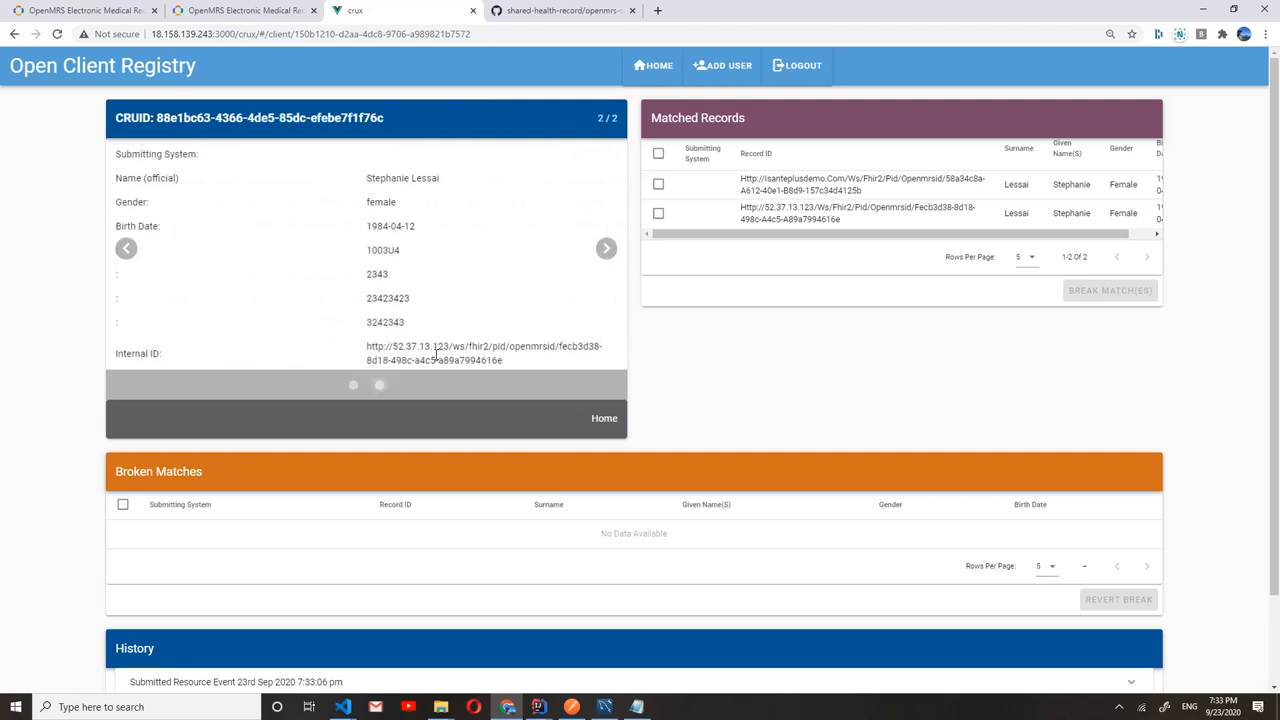